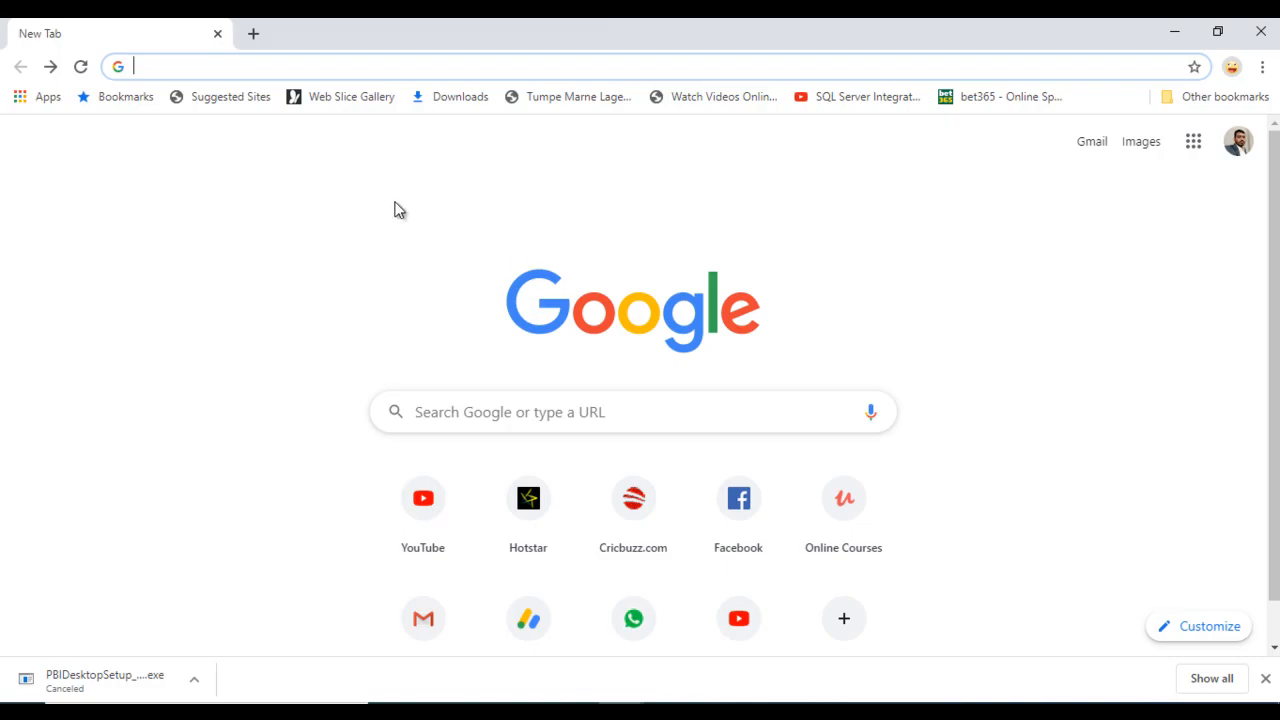
{"action": "mouse_move", "coordinate": [397, 25]}
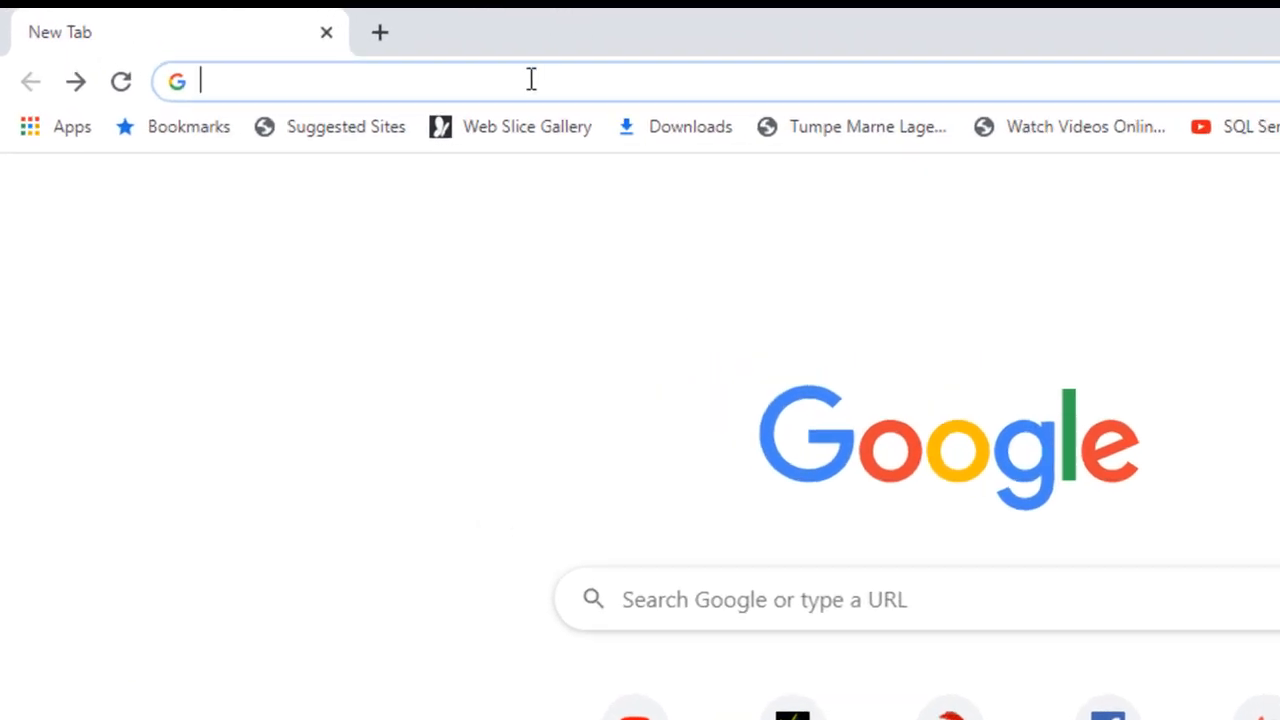
Step: Search Google for 'download power bi desktop'
{"action": "type", "text": "download power bi desktop"}
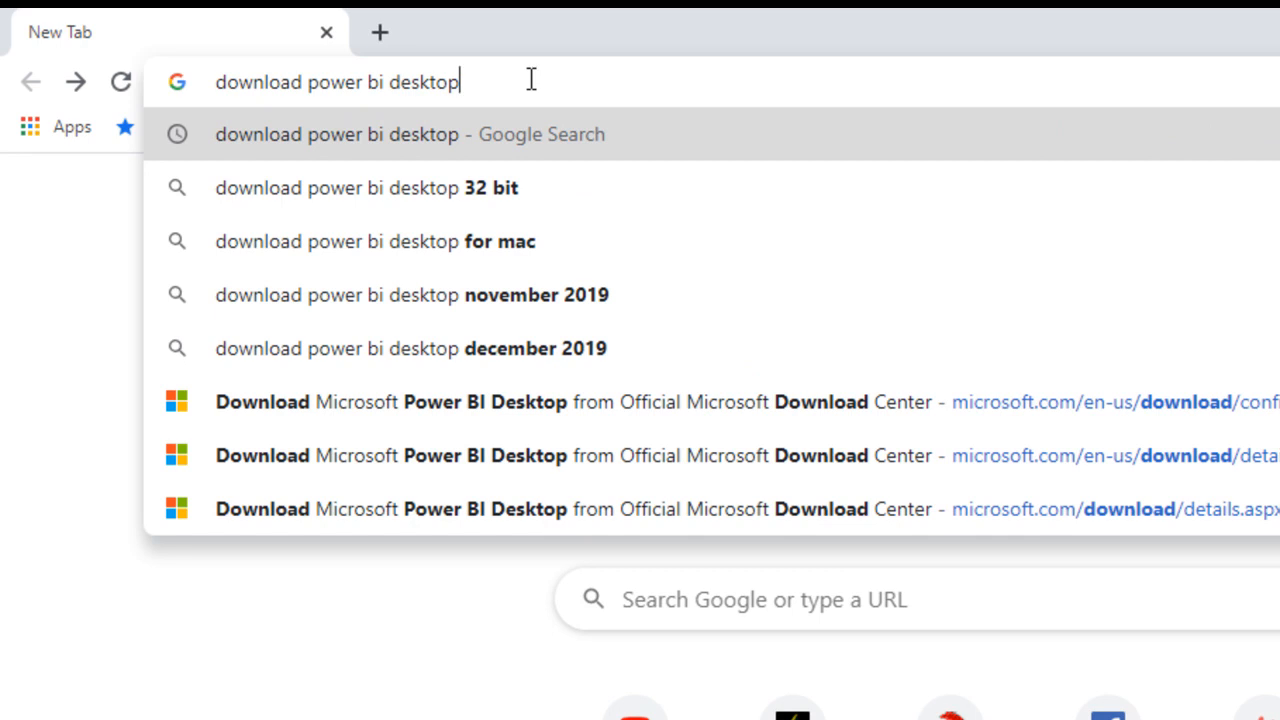
{"action": "key", "text": "Enter"}
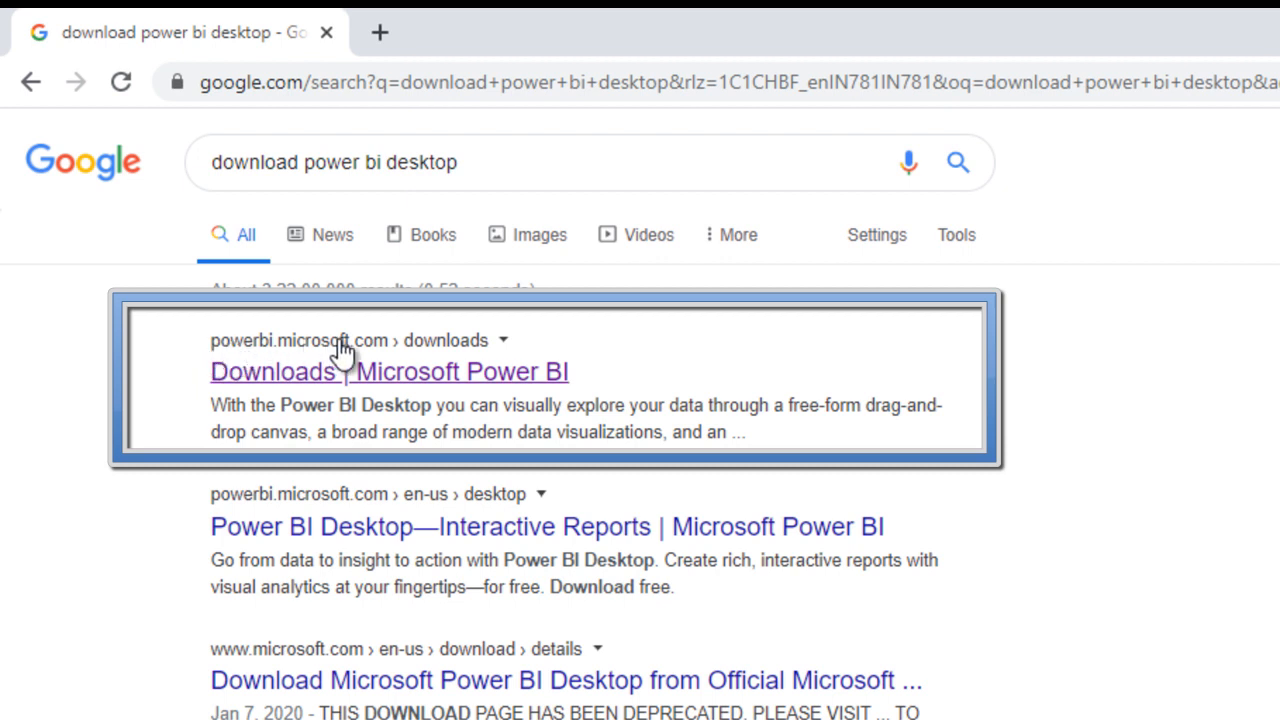
{"action": "mouse_move", "coordinate": [505, 352]}
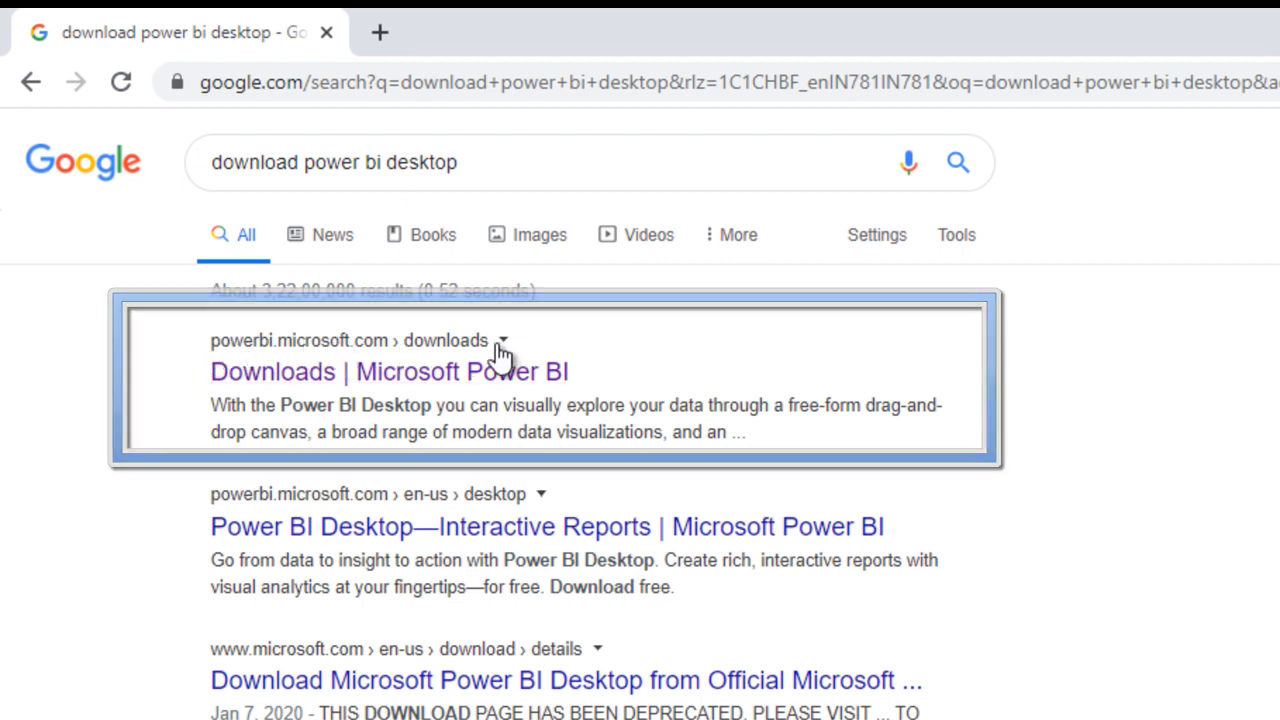
Step: Open the 'Downloads | Microsoft Power BI' result and browse to the Power BI Desktop section
{"action": "left_click", "coordinate": [392, 371]}
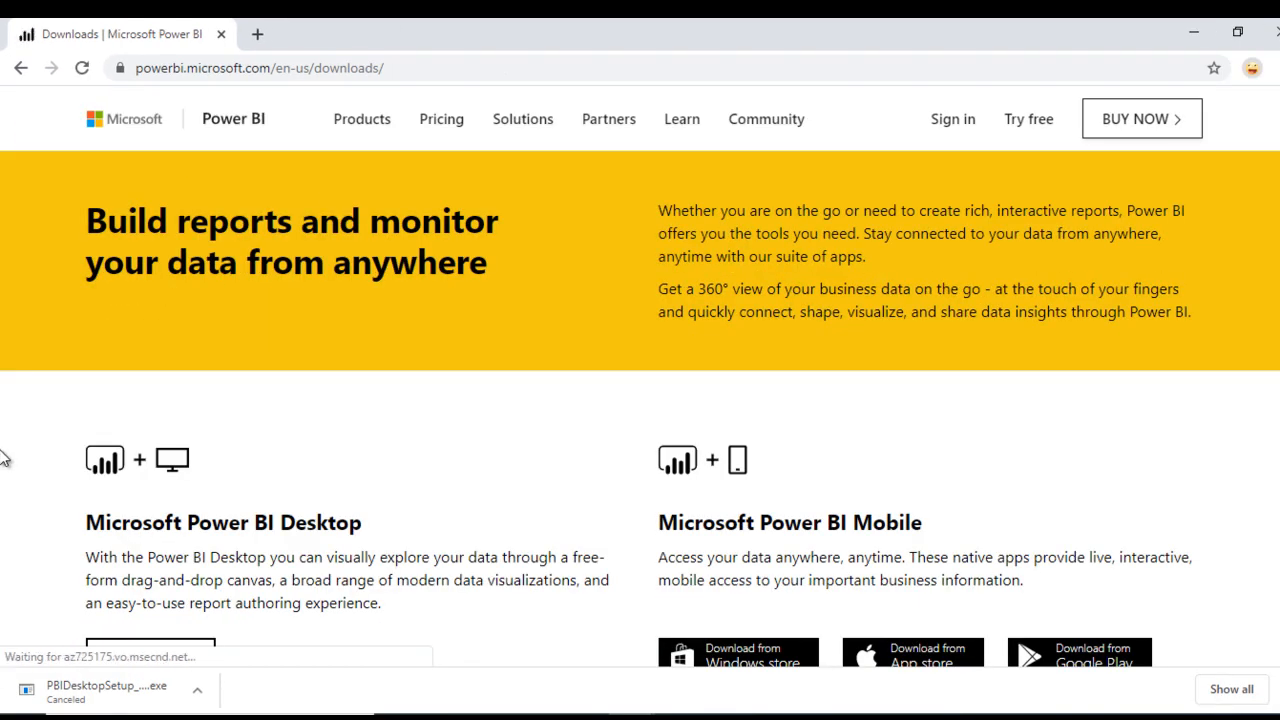
{"action": "scroll", "scroll_direction": "down", "scroll_amount": 3}
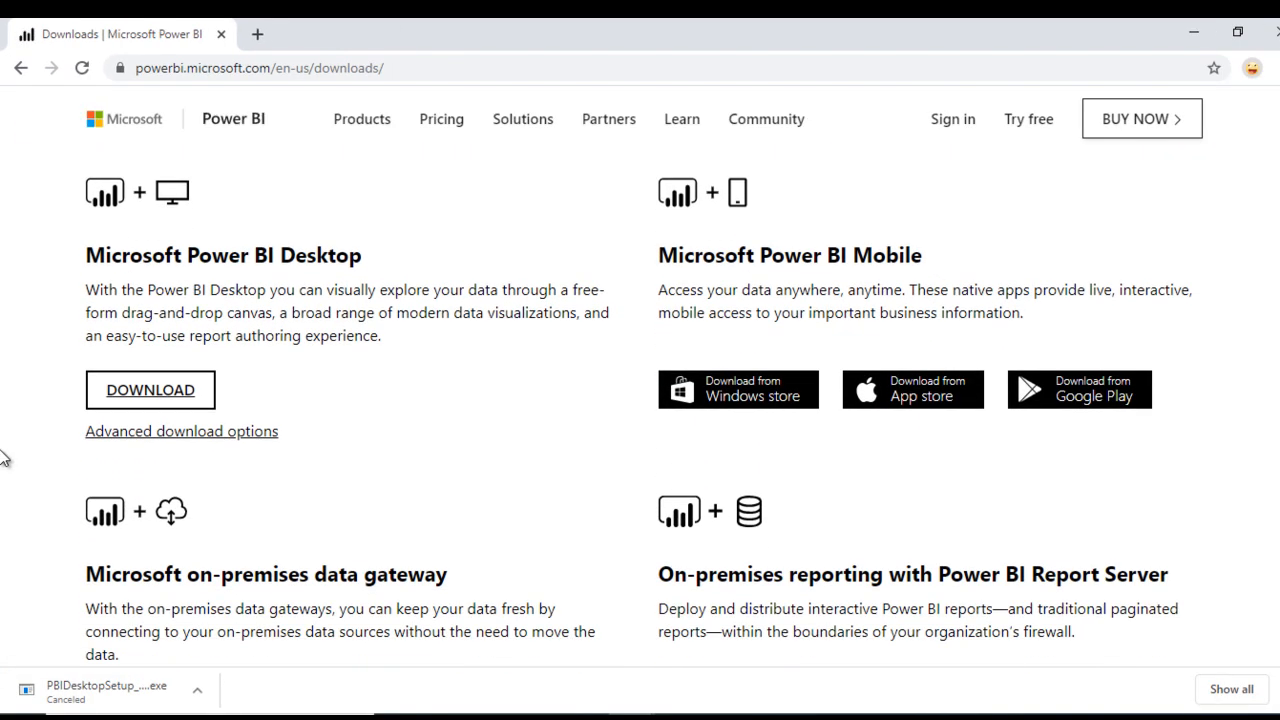
{"action": "mouse_move", "coordinate": [367, 278]}
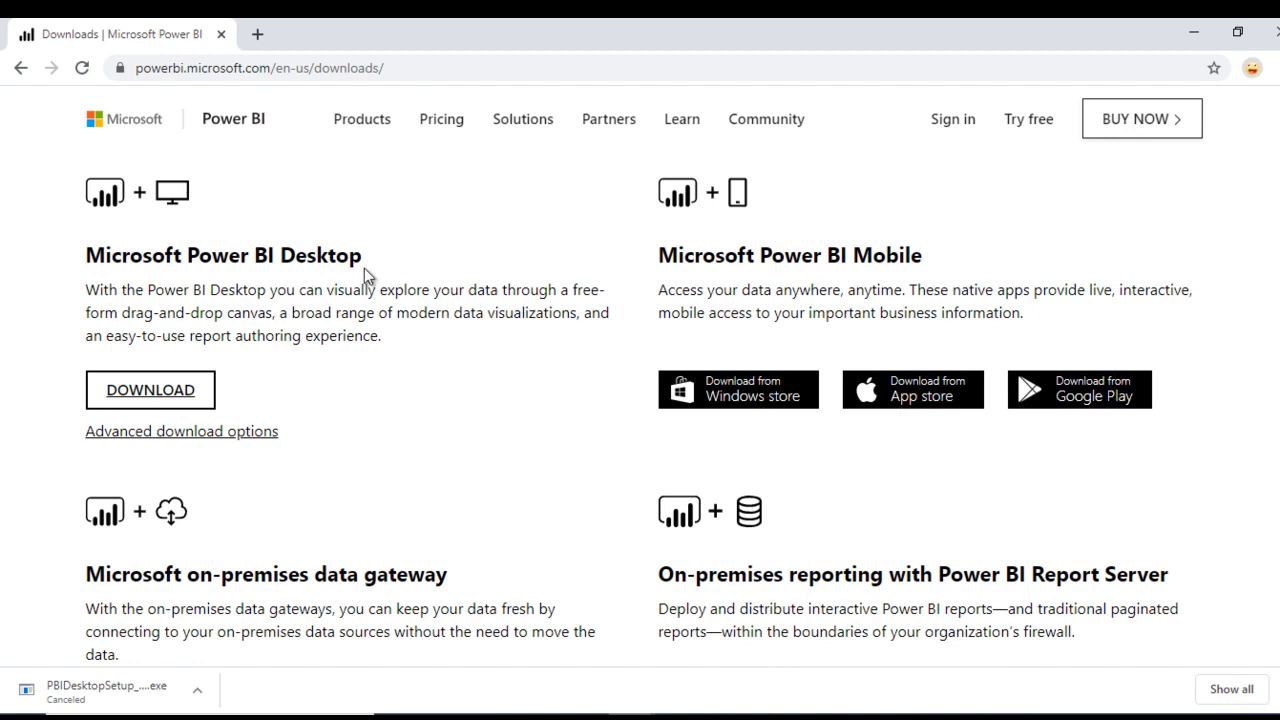
{"action": "mouse_move", "coordinate": [362, 544]}
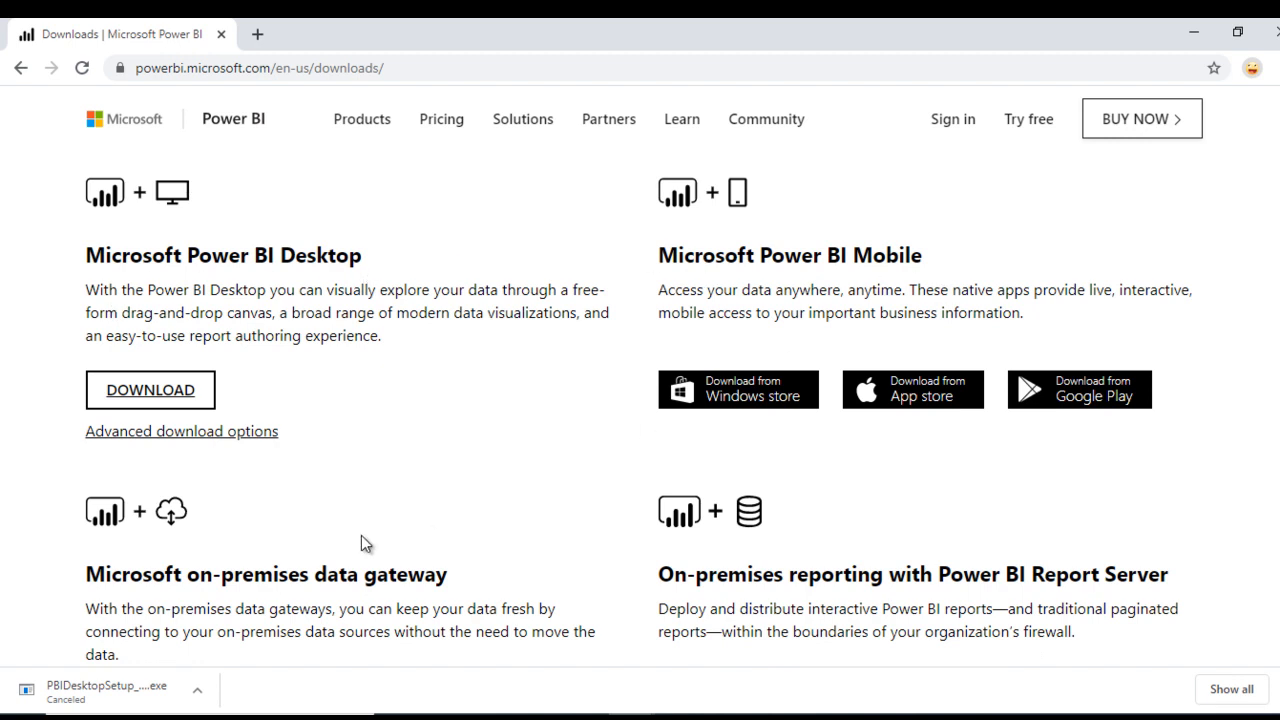
{"action": "mouse_move", "coordinate": [357, 580]}
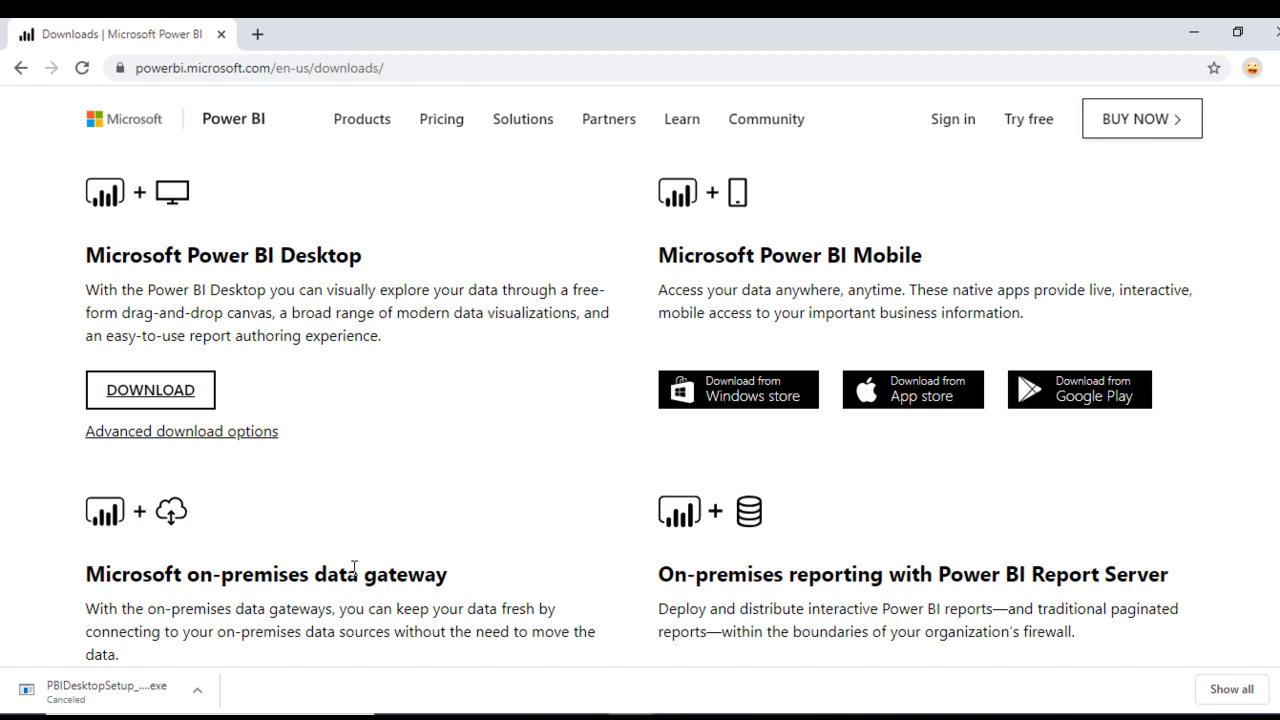
{"action": "mouse_move", "coordinate": [911, 537]}
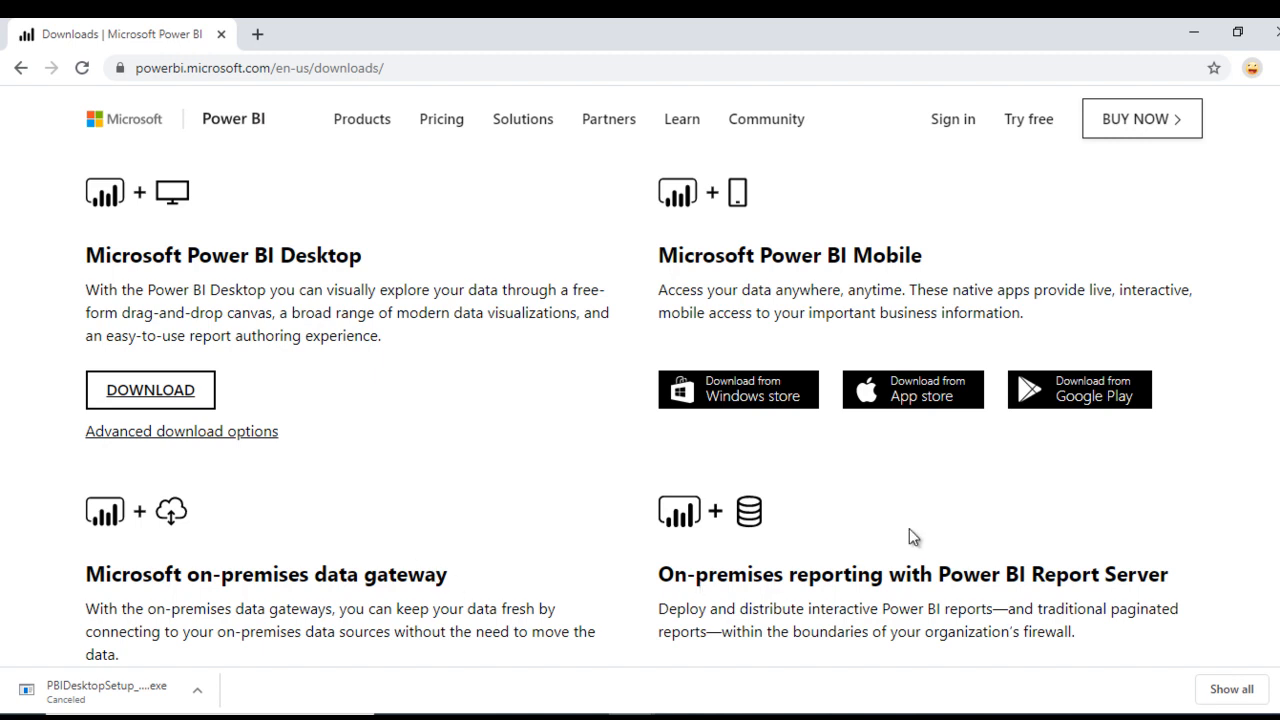
{"action": "scroll", "scroll_direction": "up", "scroll_amount": 3}
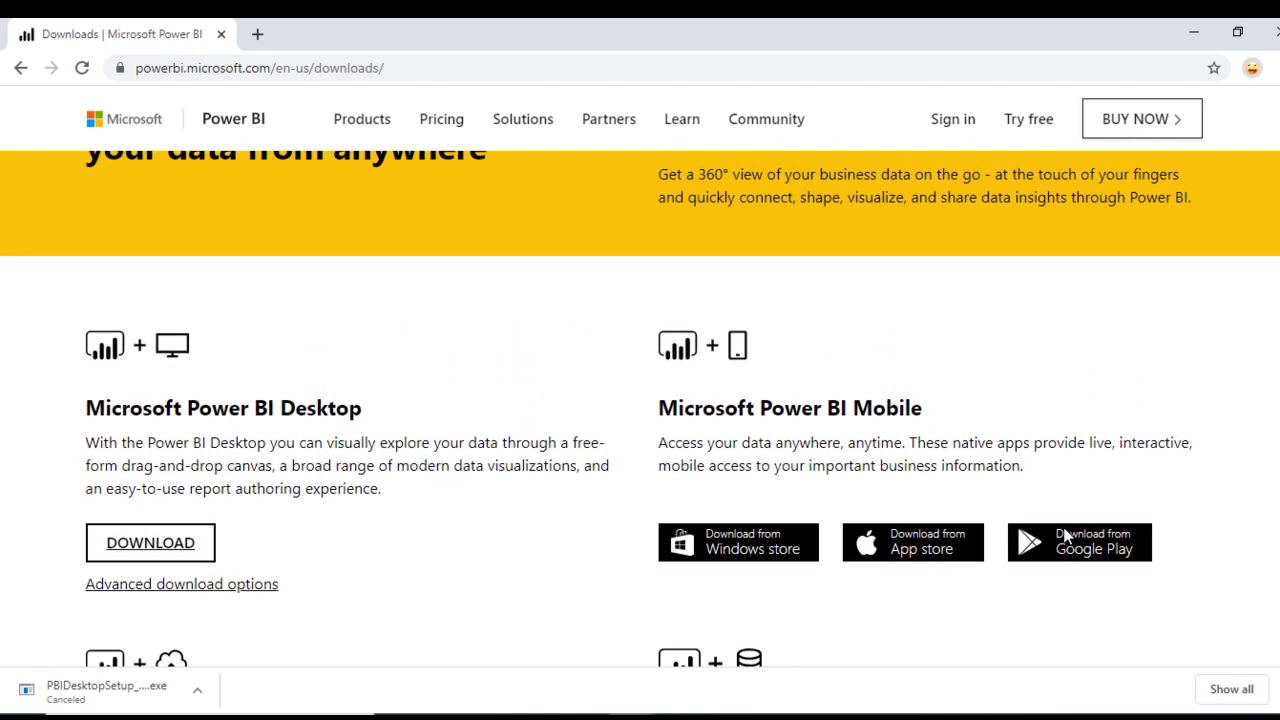
{"action": "mouse_move", "coordinate": [340, 415]}
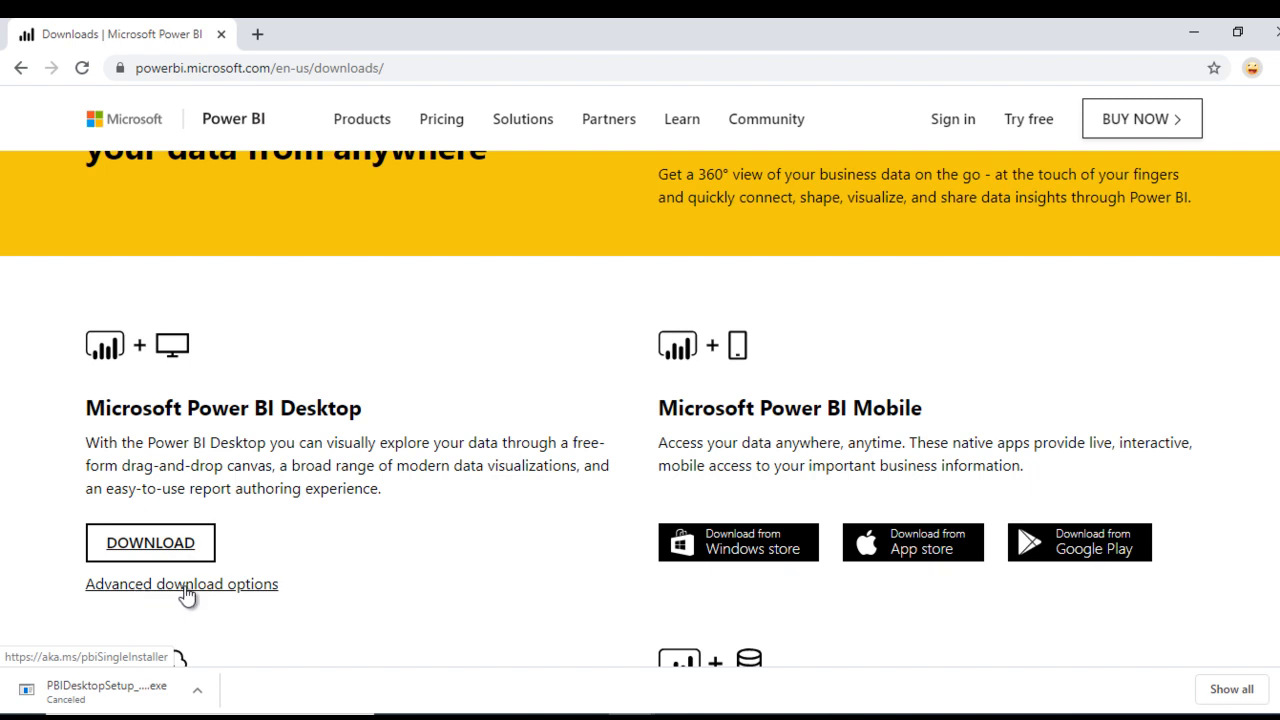
{"action": "mouse_move", "coordinate": [175, 597]}
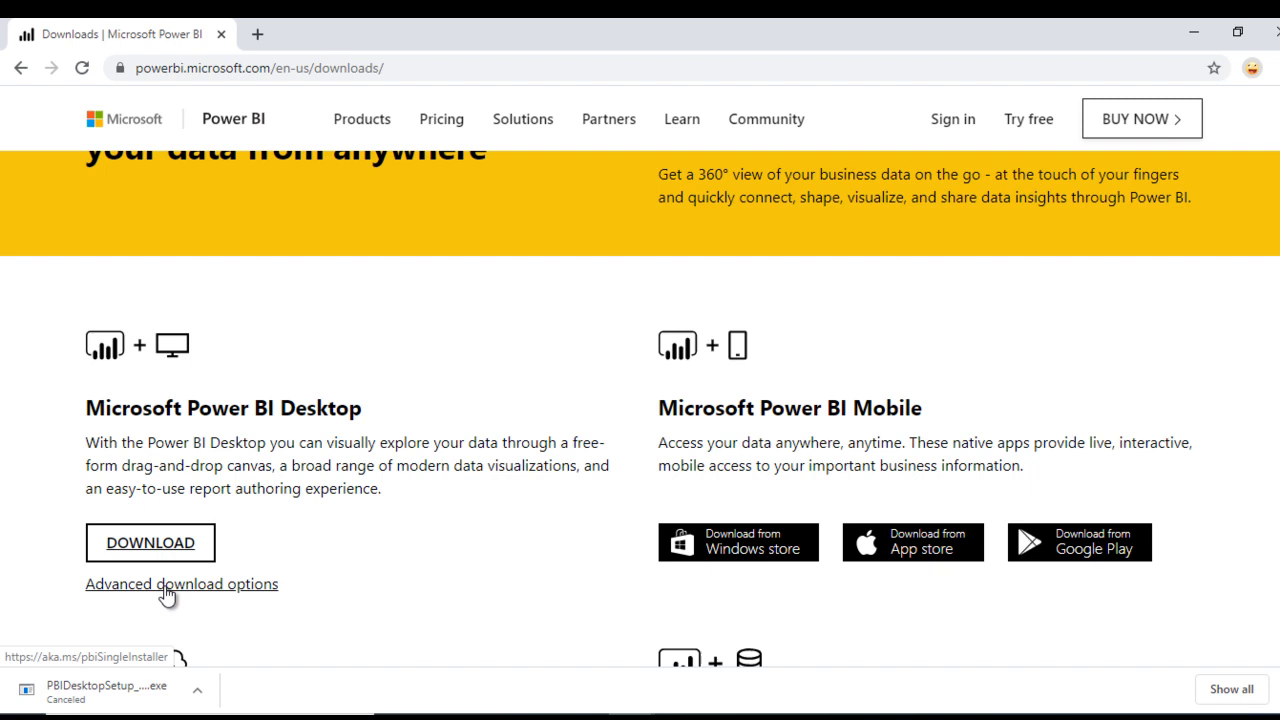
Step: Download the English 64-bit installer PBIDesktopSetup_x64.exe from the Download Center
{"action": "left_click", "coordinate": [181, 584]}
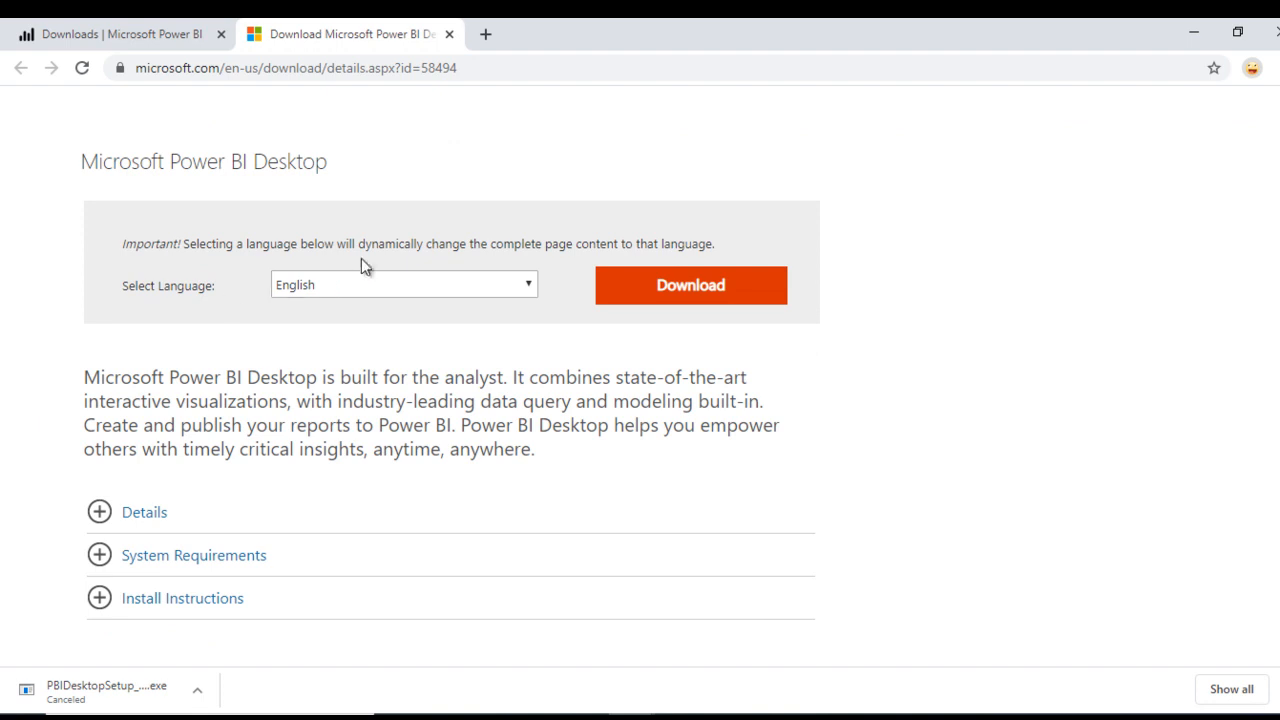
{"action": "left_click", "coordinate": [403, 285]}
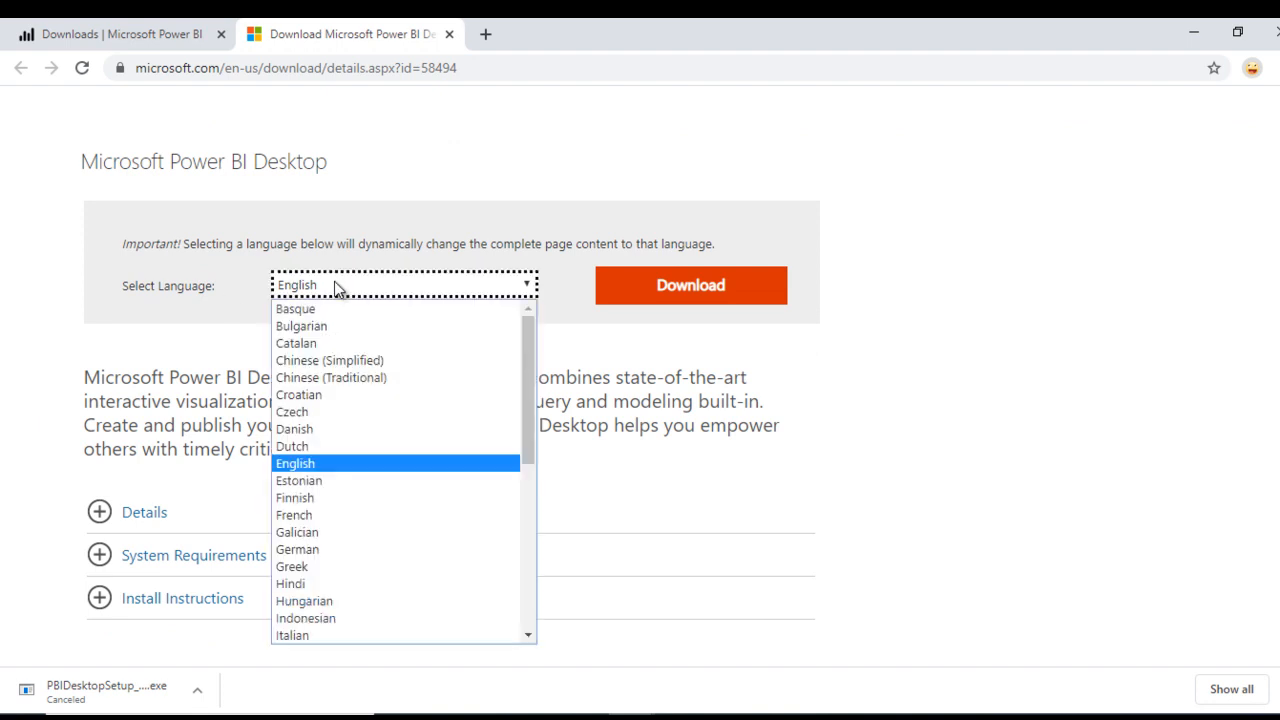
{"action": "left_click", "coordinate": [691, 285]}
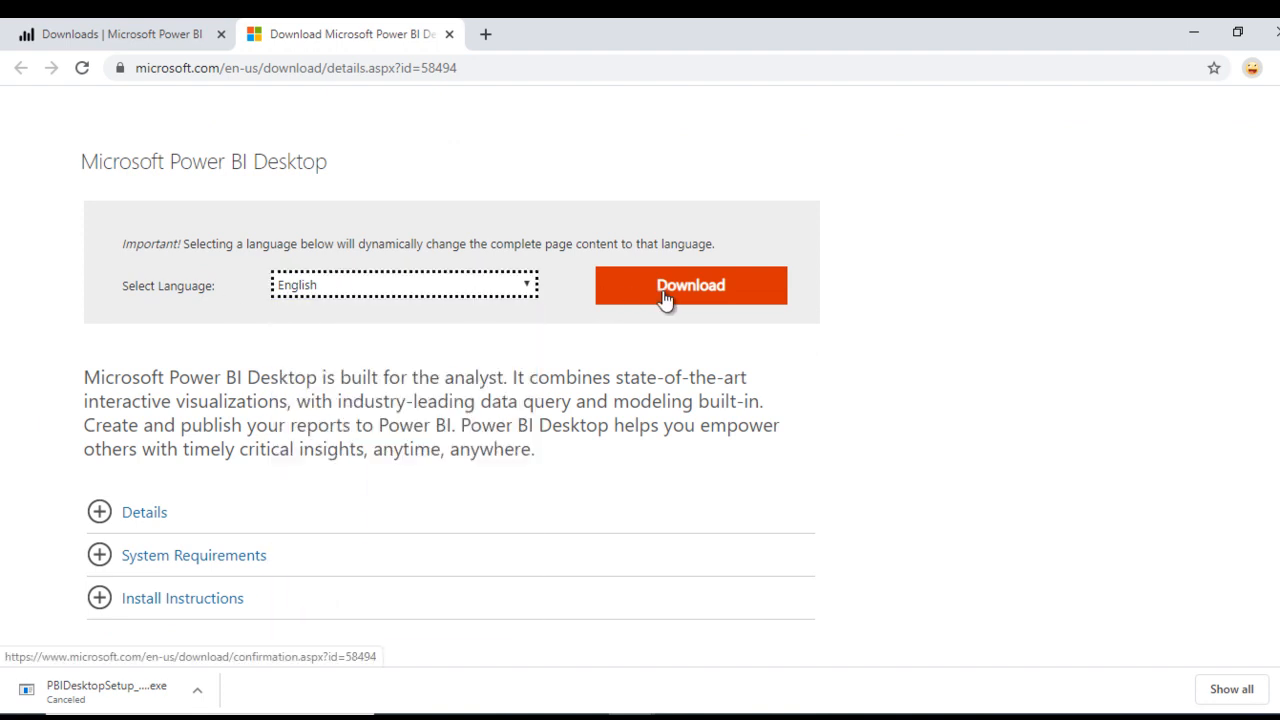
{"action": "left_click", "coordinate": [691, 285]}
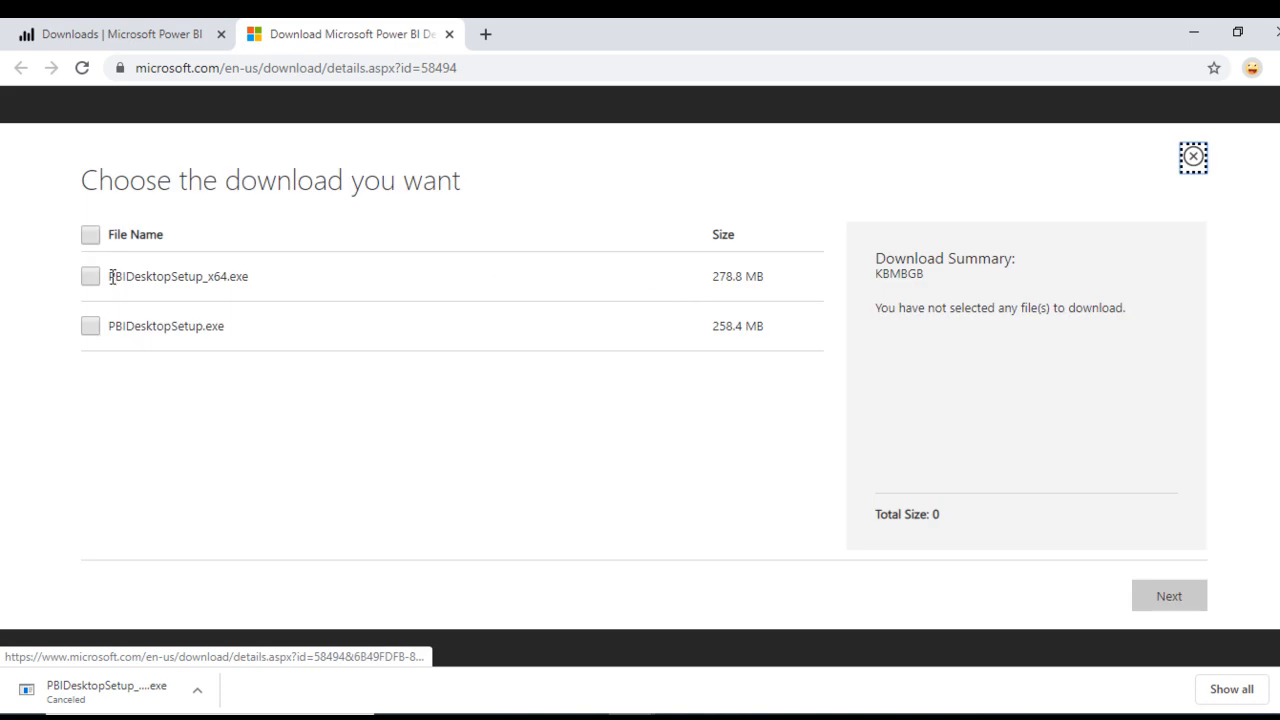
{"action": "mouse_move", "coordinate": [200, 278]}
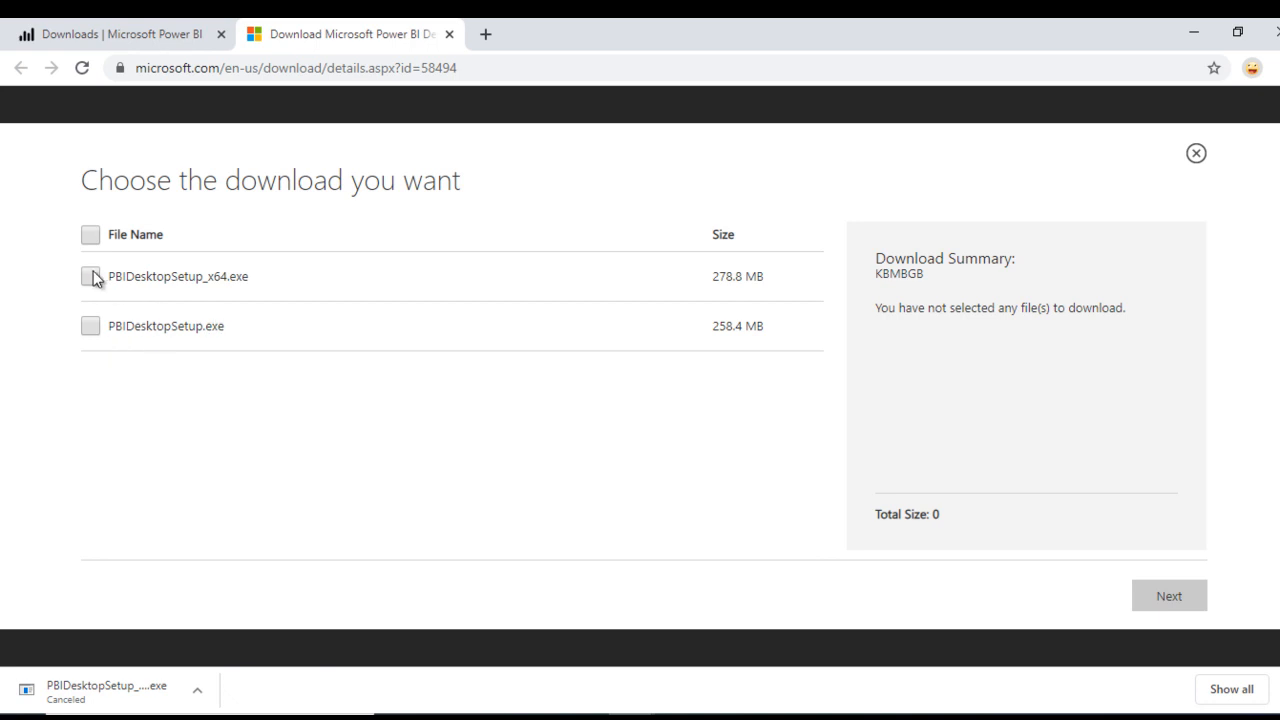
{"action": "left_click", "coordinate": [89, 276]}
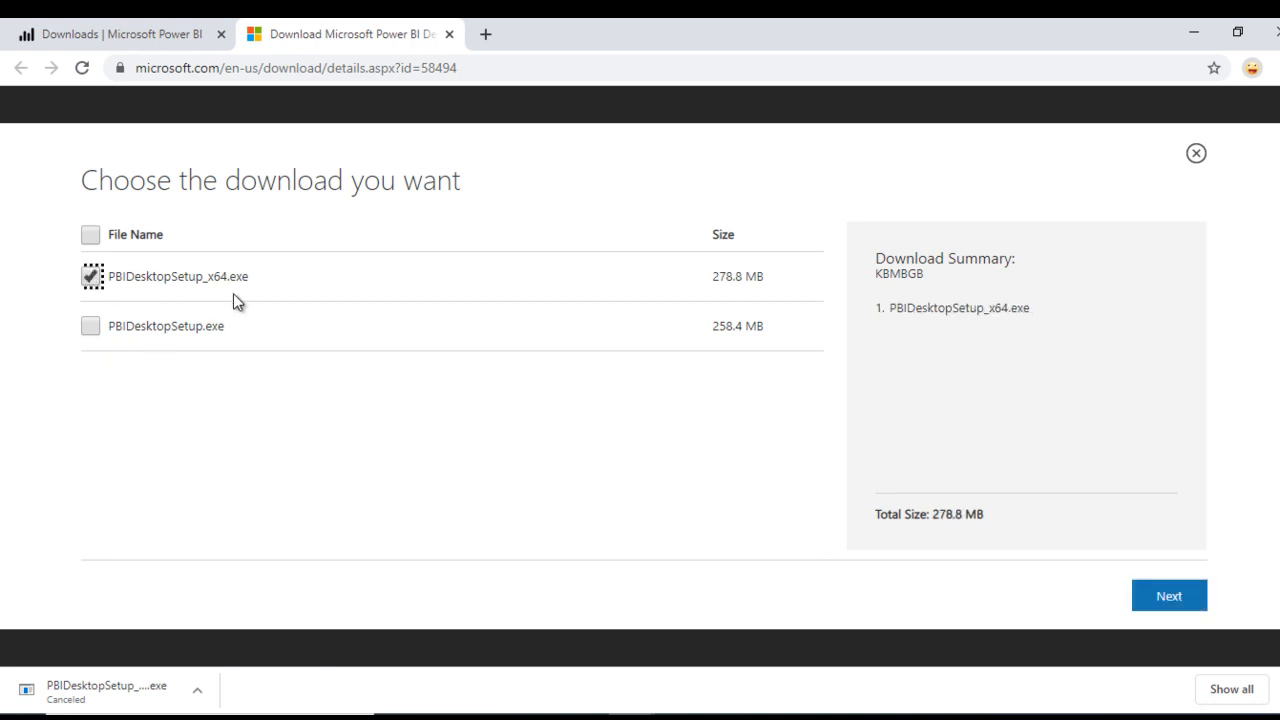
{"action": "mouse_move", "coordinate": [841, 381]}
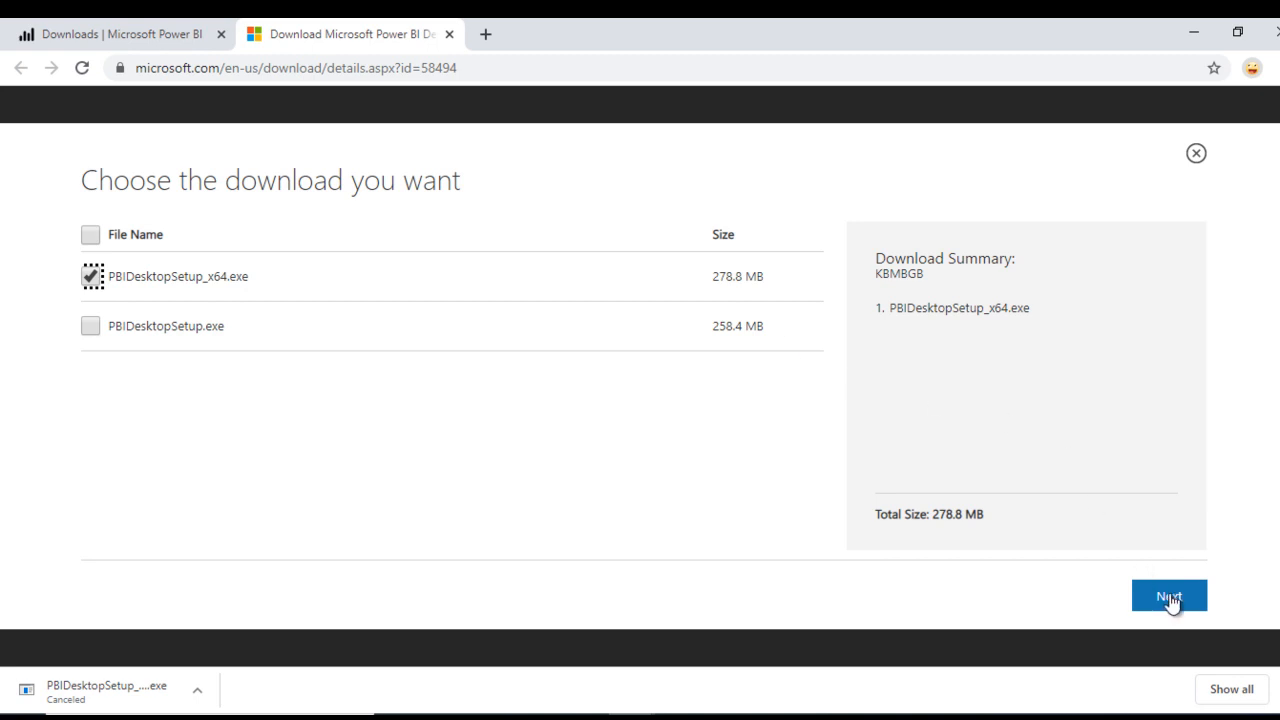
{"action": "left_click", "coordinate": [1168, 596]}
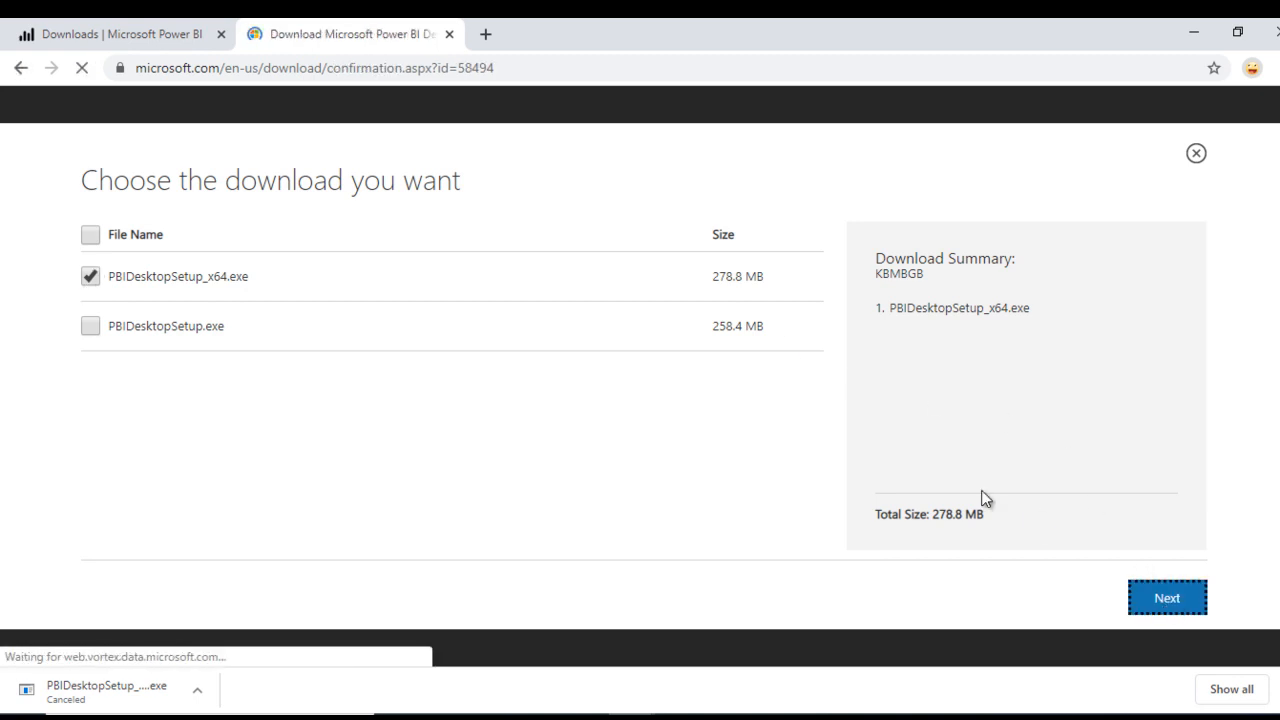
{"action": "left_click", "coordinate": [1171, 597]}
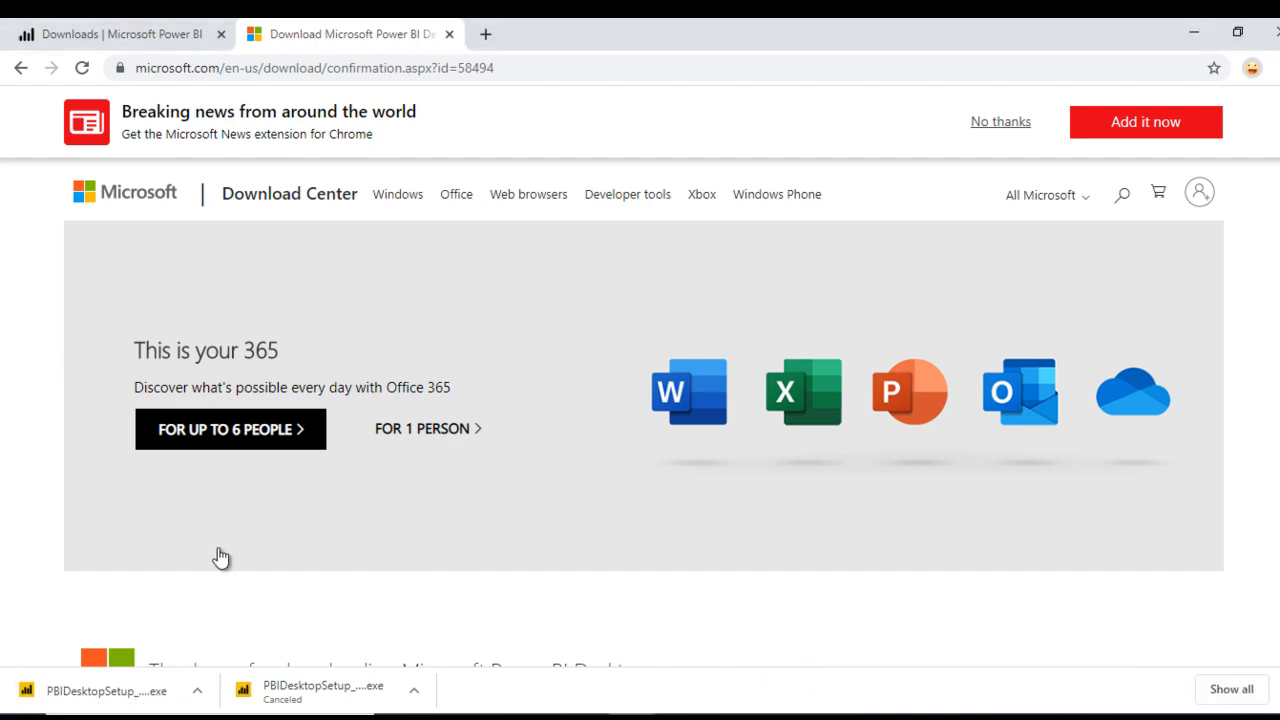
Step: Show PBIDesktopSetup_x64.exe in the Downloads folder and run it
{"action": "left_click", "coordinate": [205, 687]}
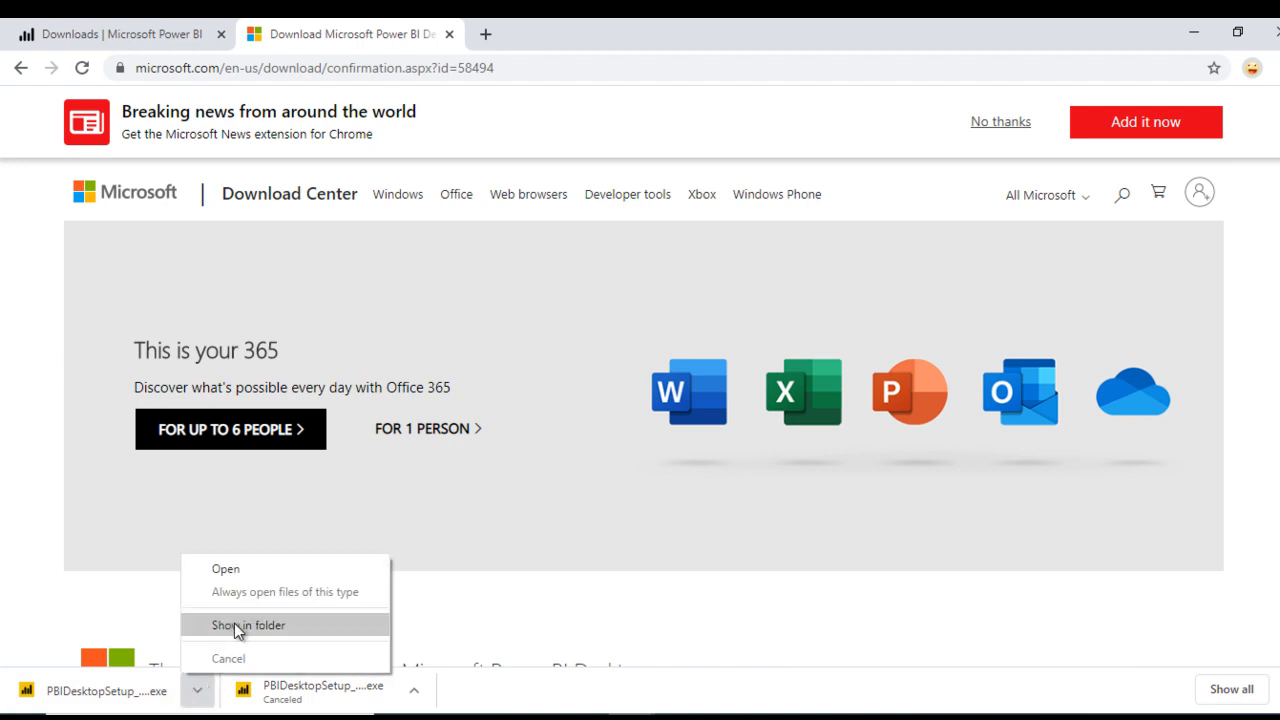
{"action": "left_click", "coordinate": [248, 625]}
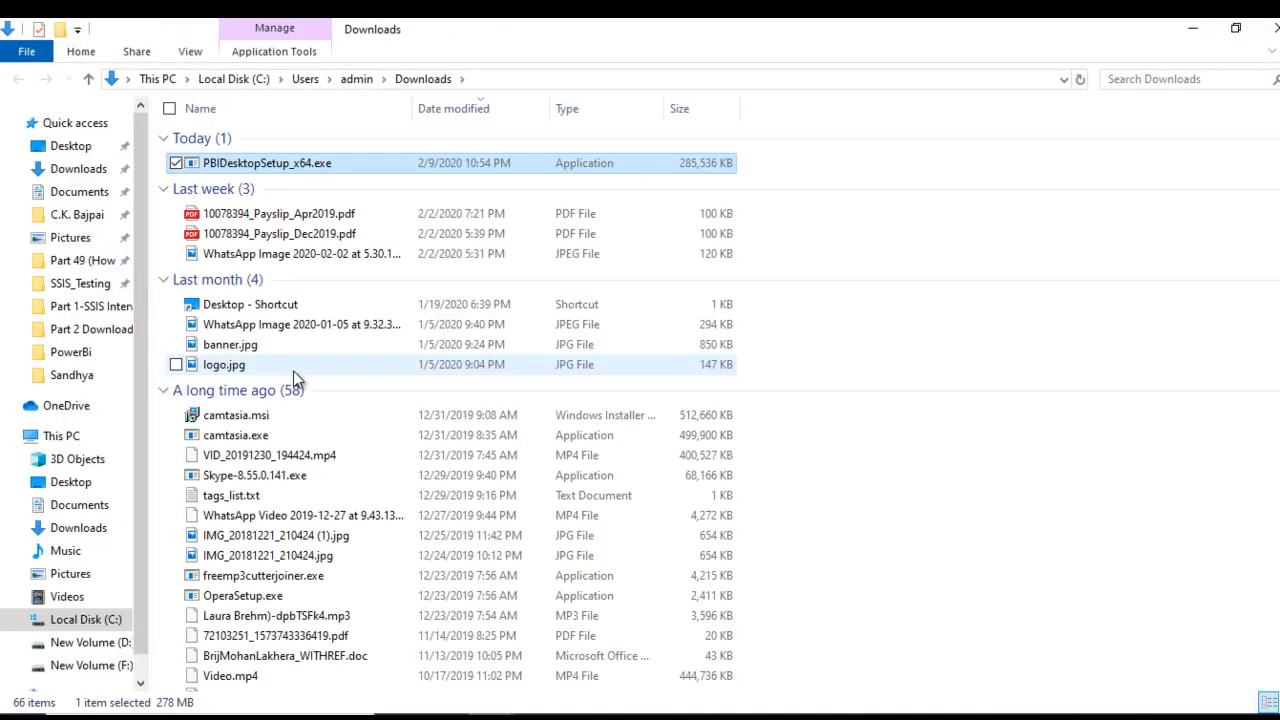
{"action": "right_click", "coordinate": [267, 162]}
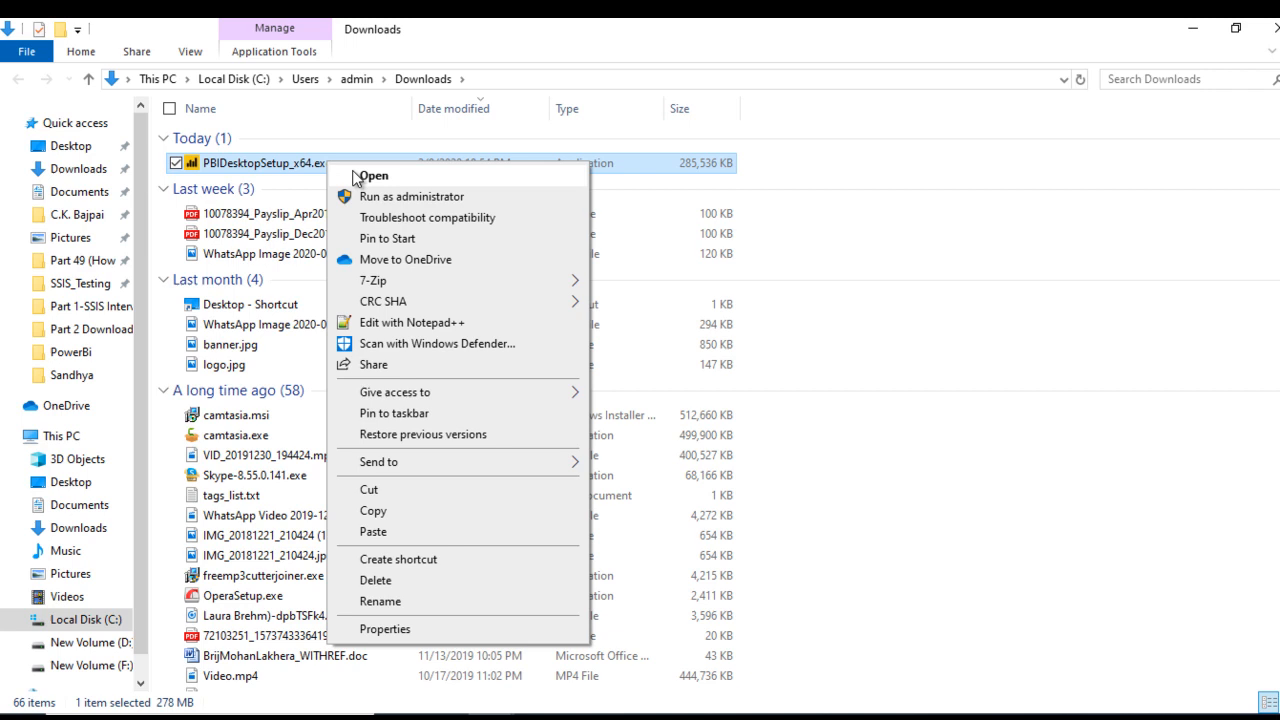
{"action": "left_click", "coordinate": [373, 175]}
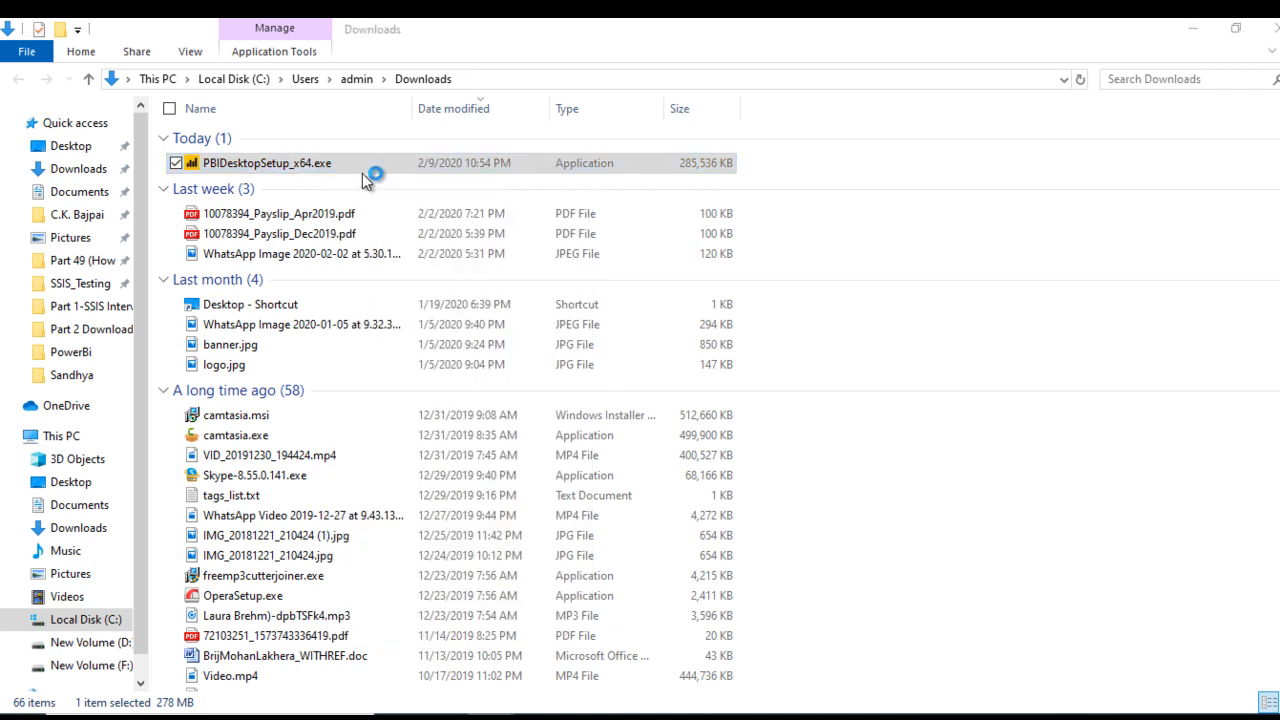
Step: Accept the license and install Power BI Desktop to C:\Program Files\Microsoft Power BI Desktop\, launching on finish
{"action": "double_click", "coordinate": [267, 162]}
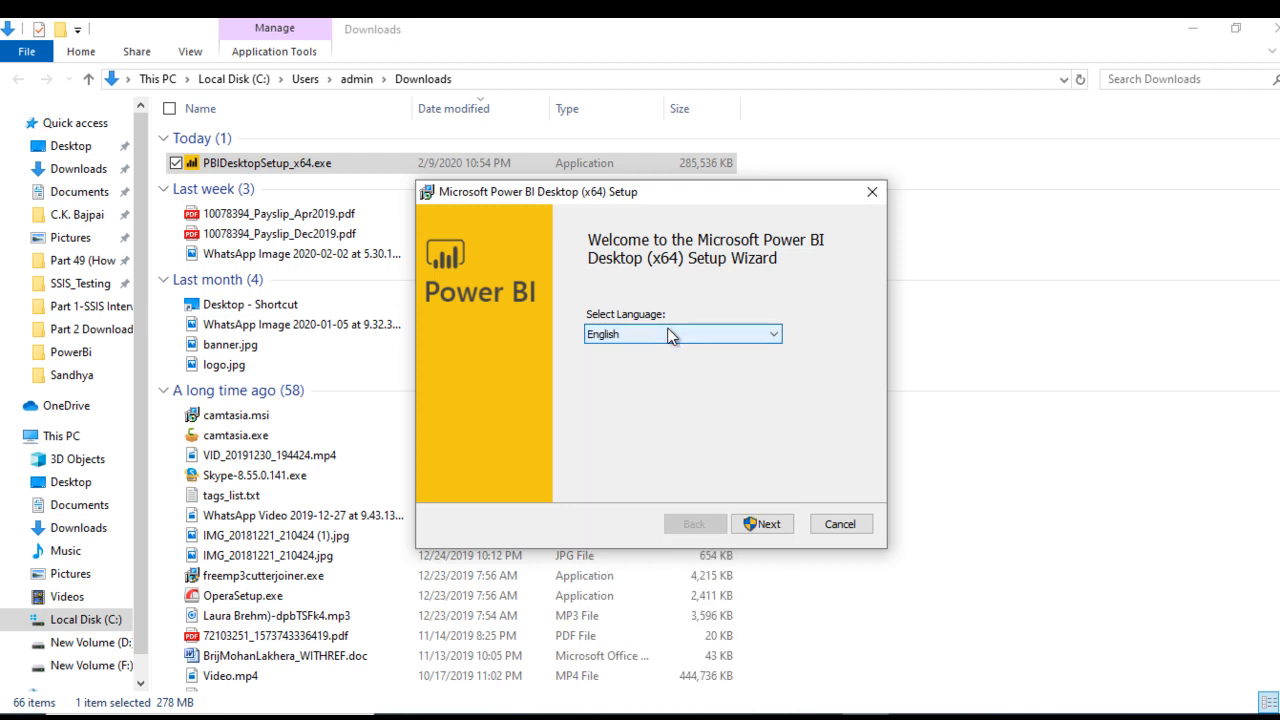
{"action": "left_click", "coordinate": [762, 523]}
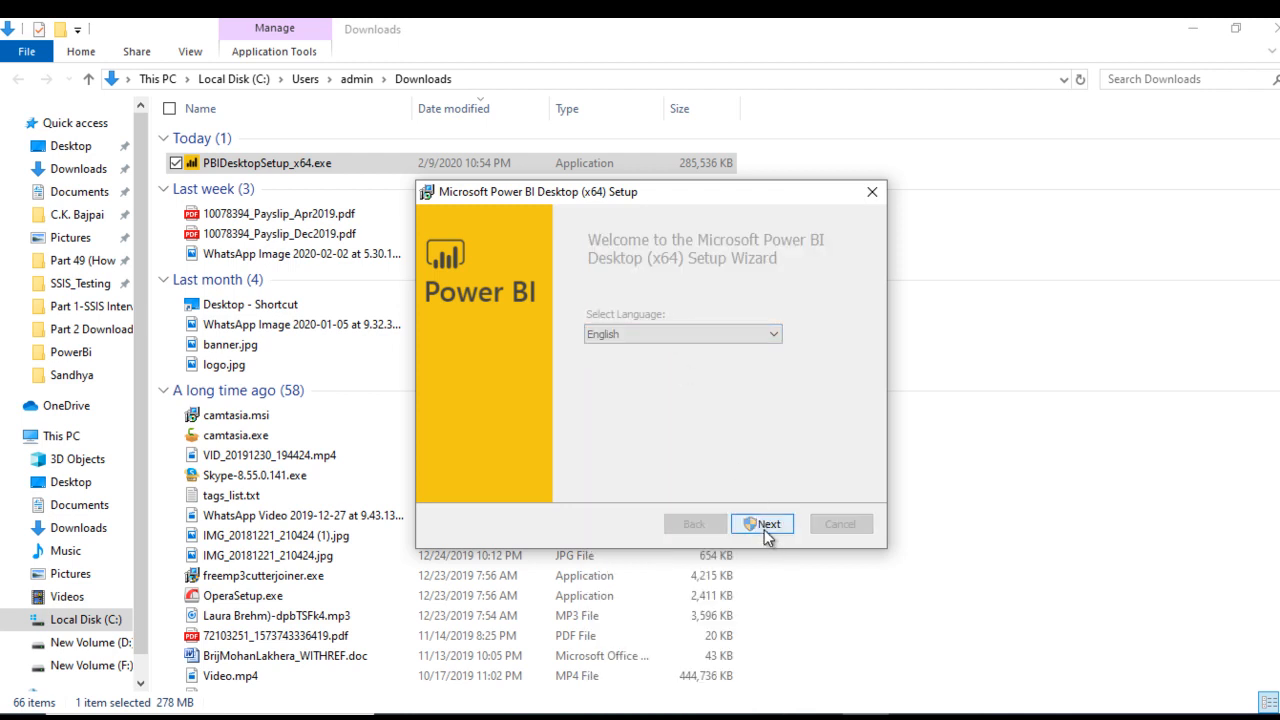
{"action": "left_click", "coordinate": [762, 524]}
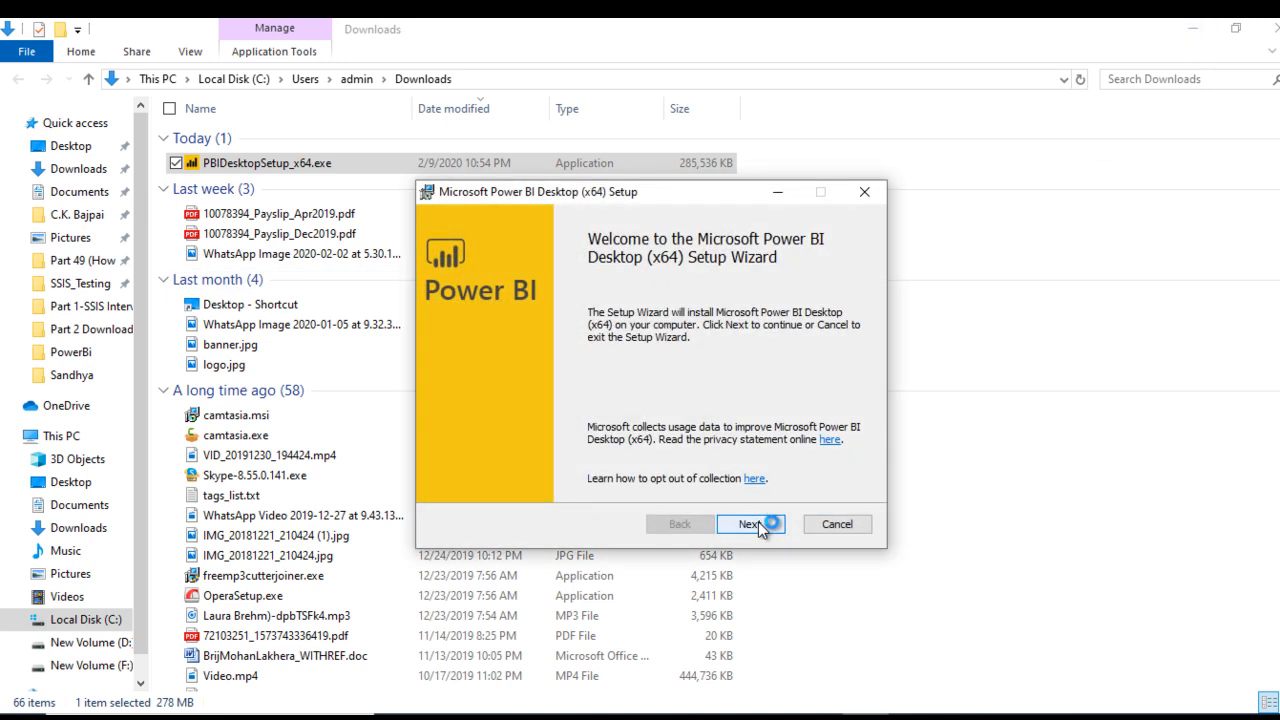
{"action": "left_click", "coordinate": [747, 524]}
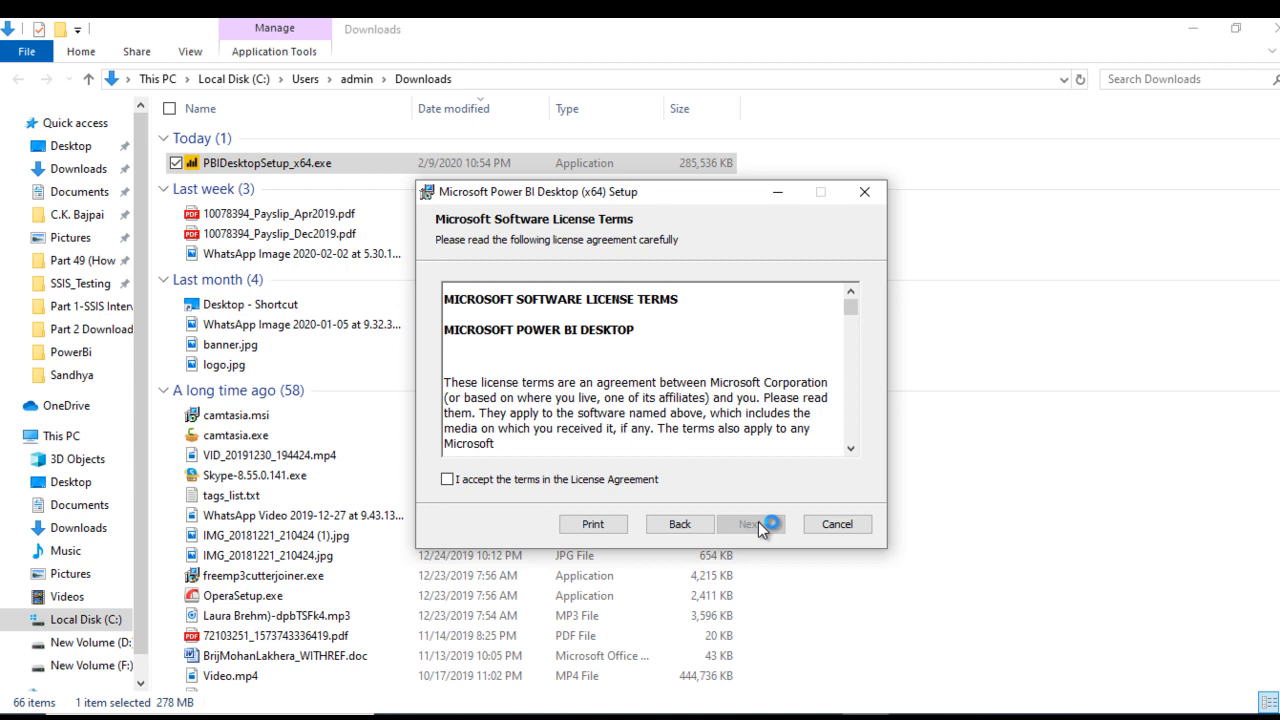
{"action": "left_click", "coordinate": [447, 480]}
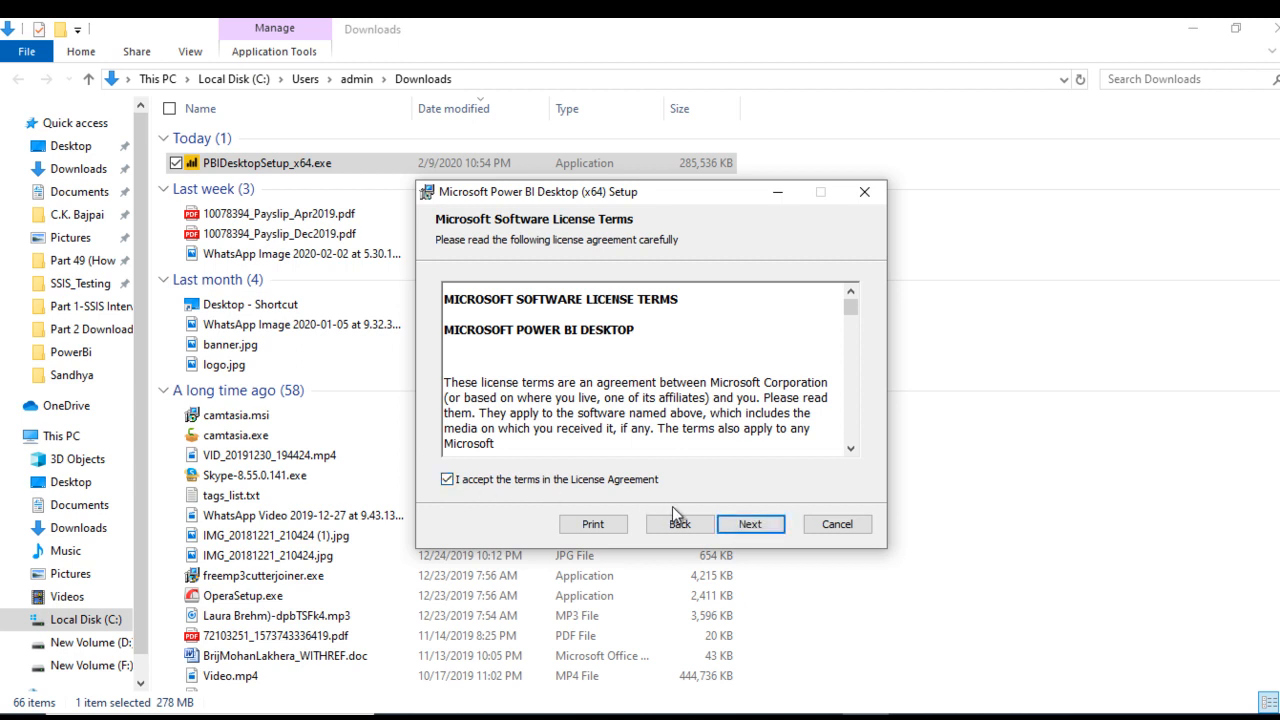
{"action": "left_click", "coordinate": [751, 524]}
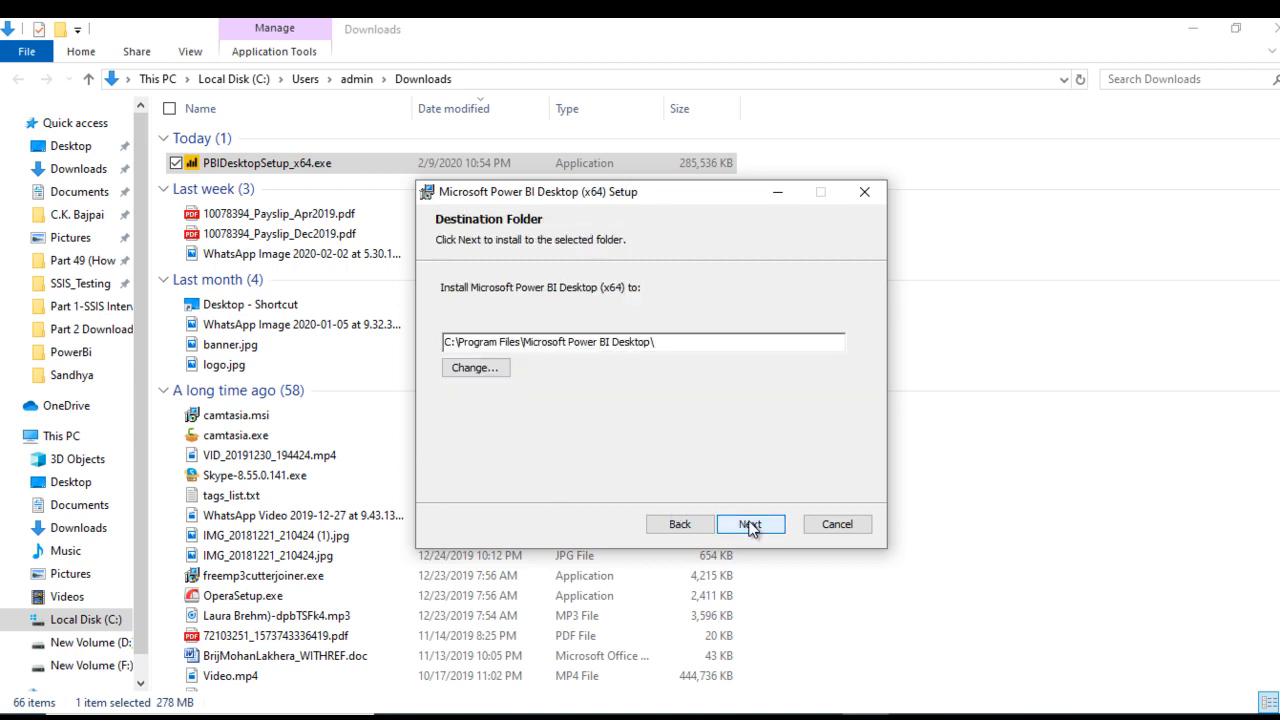
{"action": "left_click", "coordinate": [751, 523]}
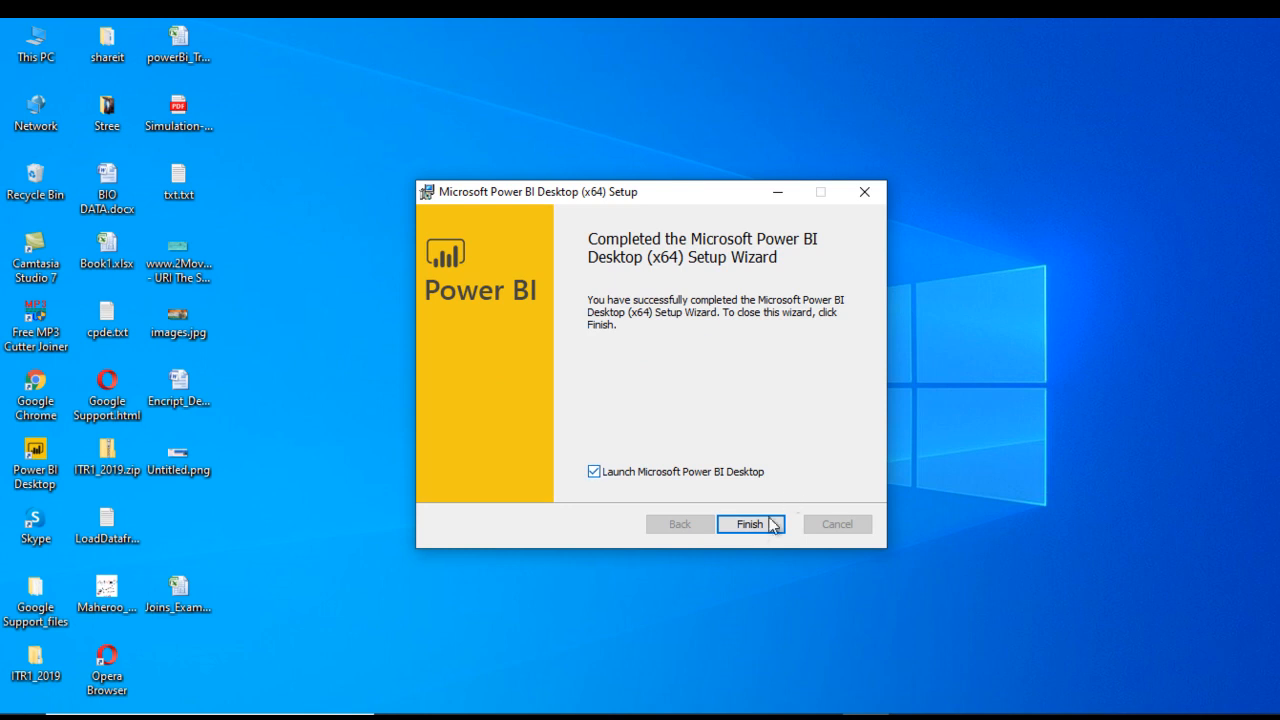
{"action": "left_click", "coordinate": [748, 524]}
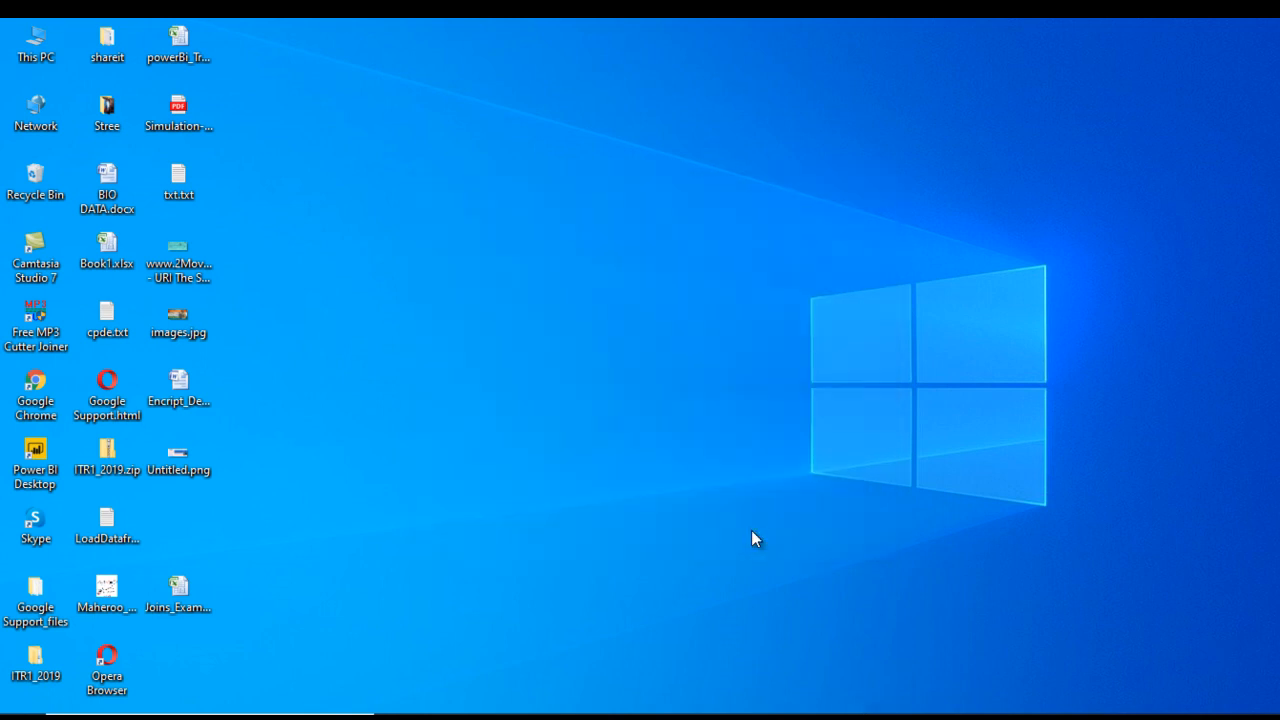
Step: Open Power BI Desktop from its desktop shortcut
{"action": "left_click", "coordinate": [34, 456]}
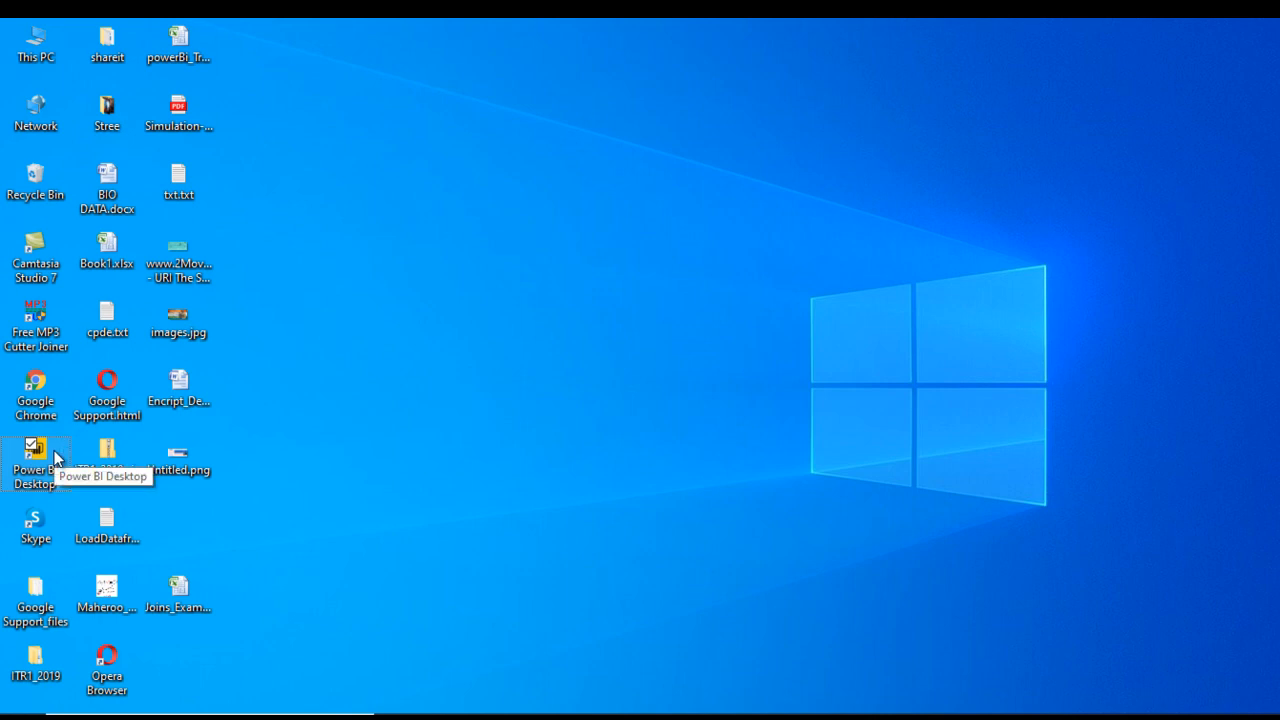
{"action": "right_click", "coordinate": [35, 455]}
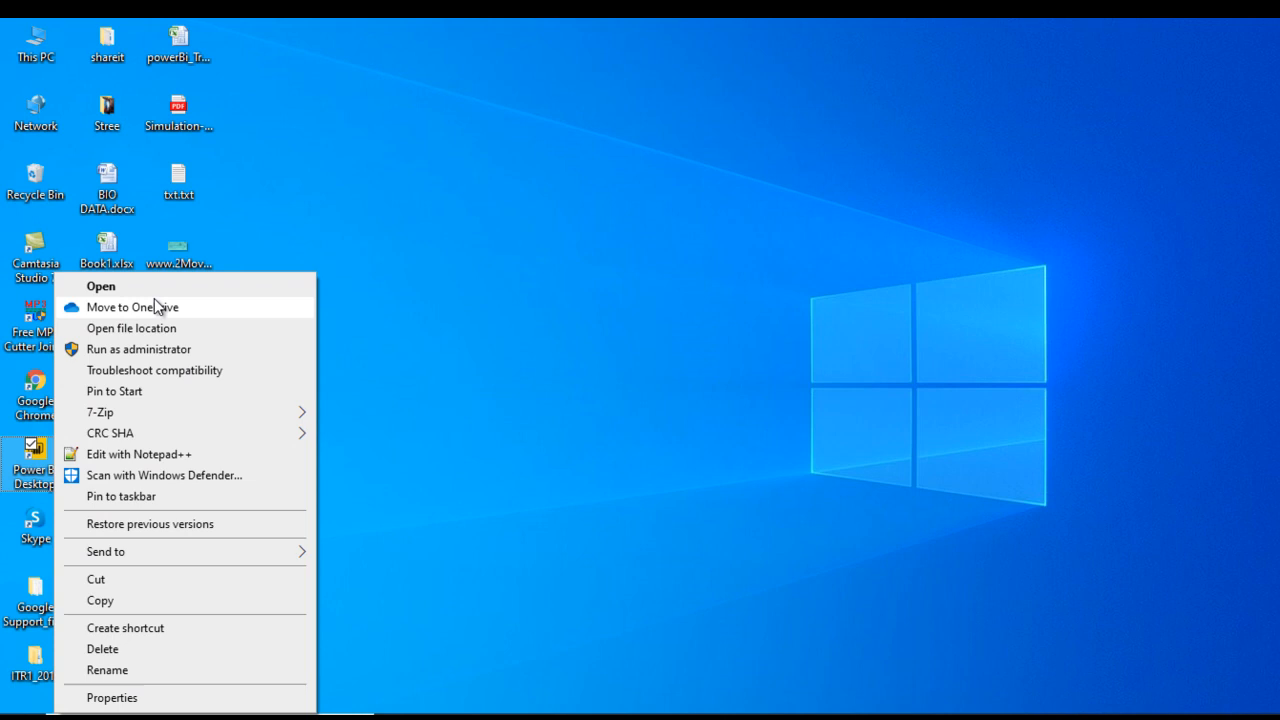
{"action": "left_click", "coordinate": [545, 340]}
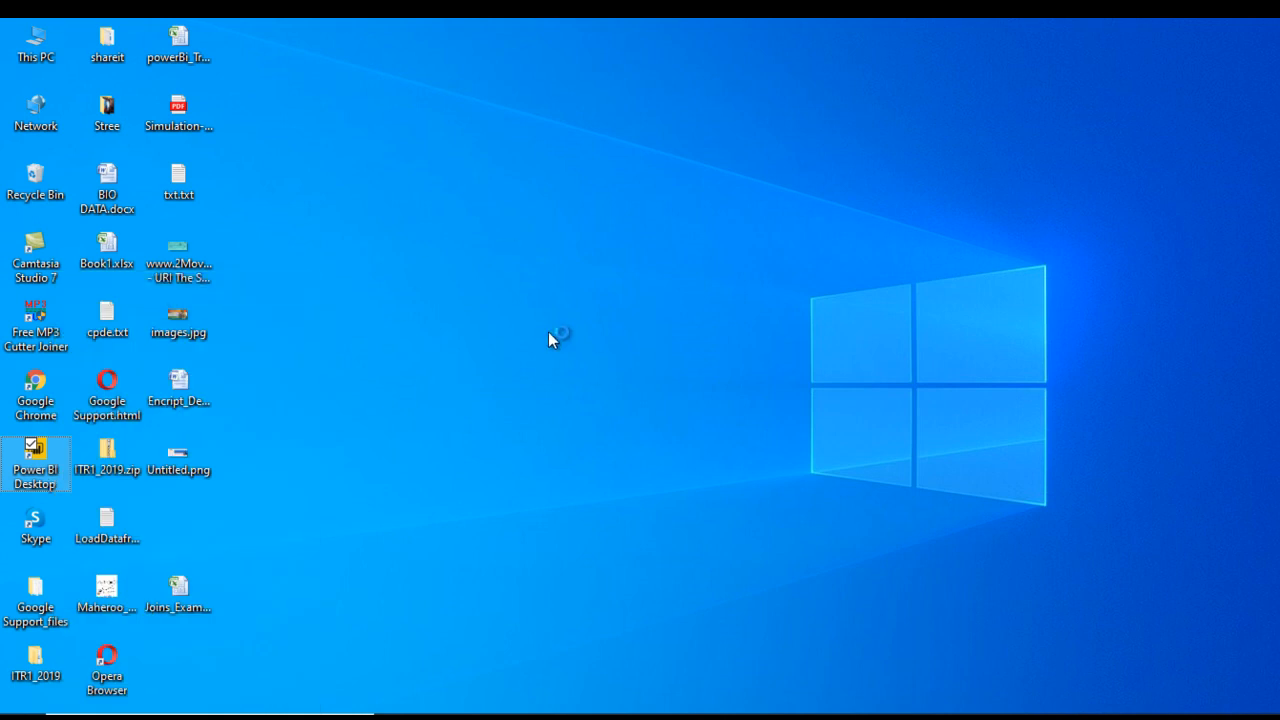
{"action": "mouse_move", "coordinate": [315, 483]}
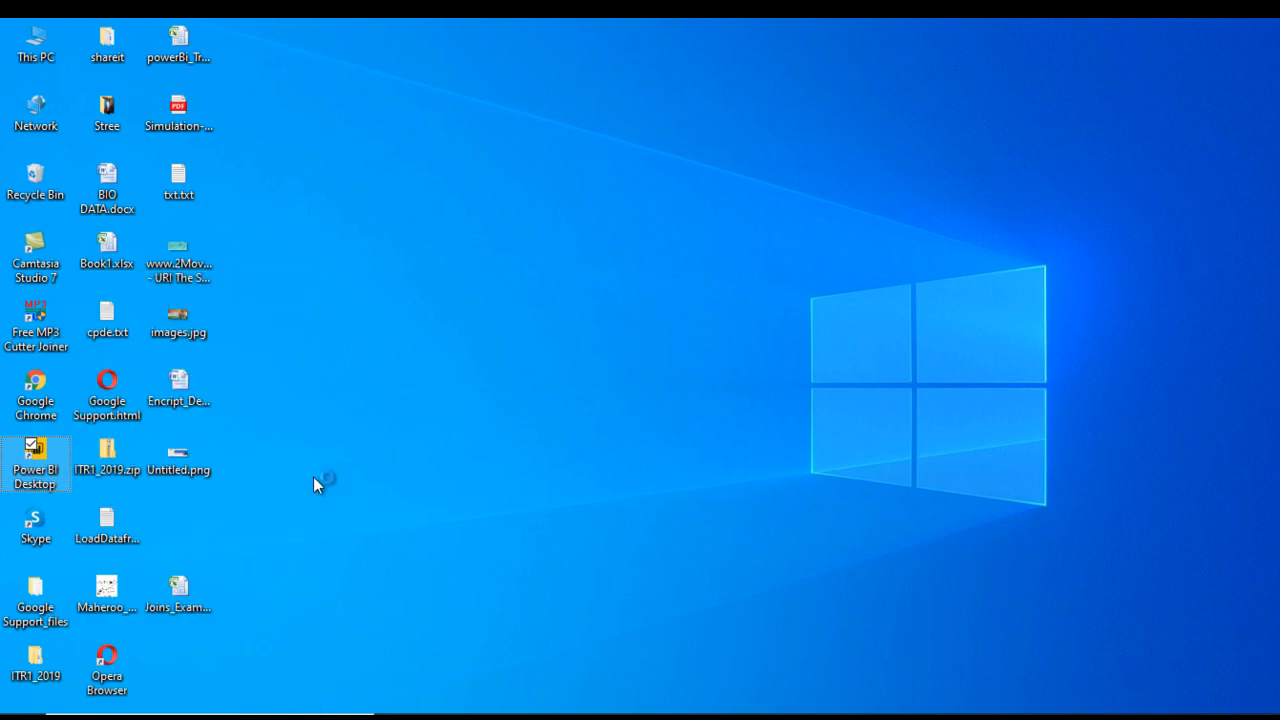
{"action": "double_click", "coordinate": [36, 462]}
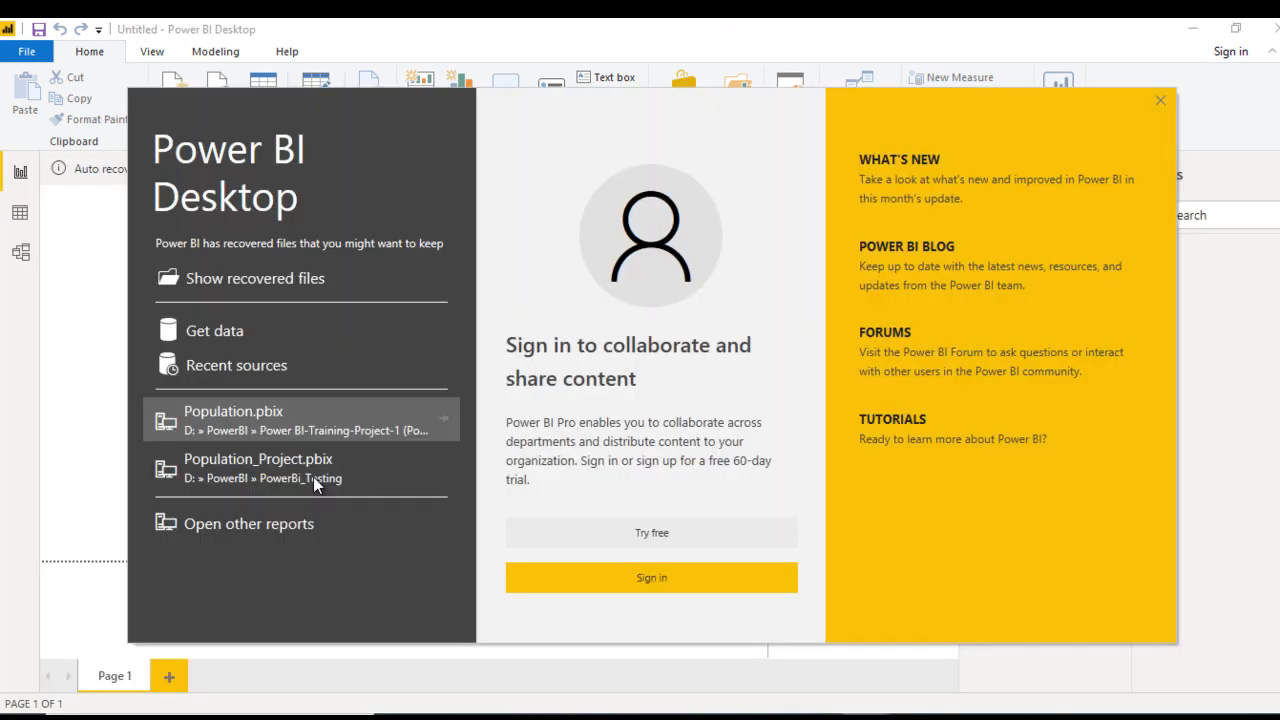
{"action": "mouse_move", "coordinate": [635, 222]}
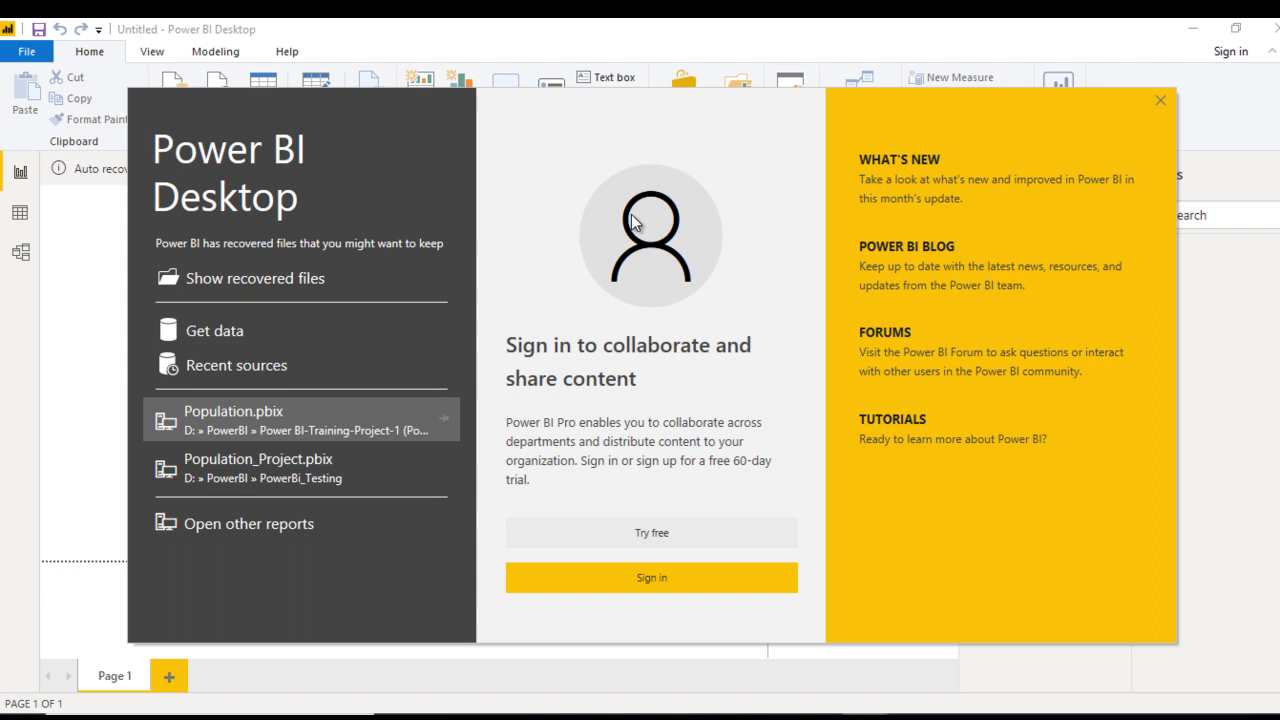
{"action": "mouse_move", "coordinate": [1159, 103]}
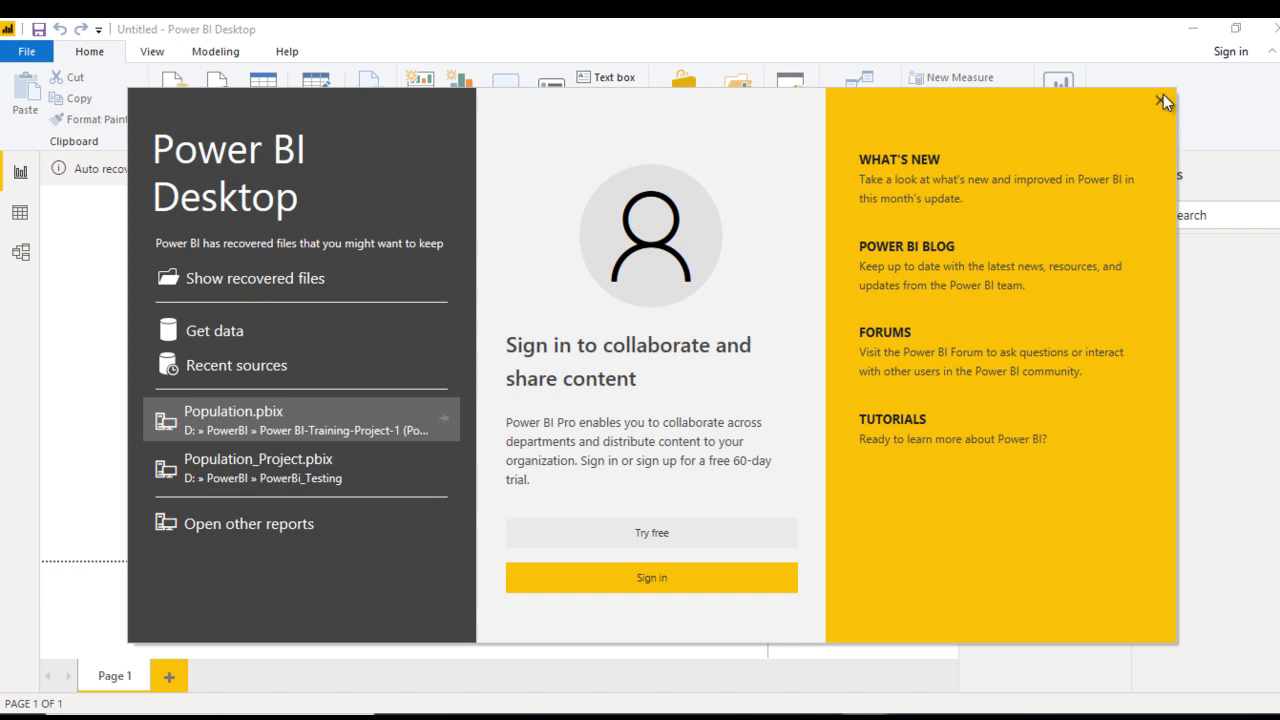
Step: Close the start screen and remove the auto-recovered files
{"action": "left_click", "coordinate": [1161, 99]}
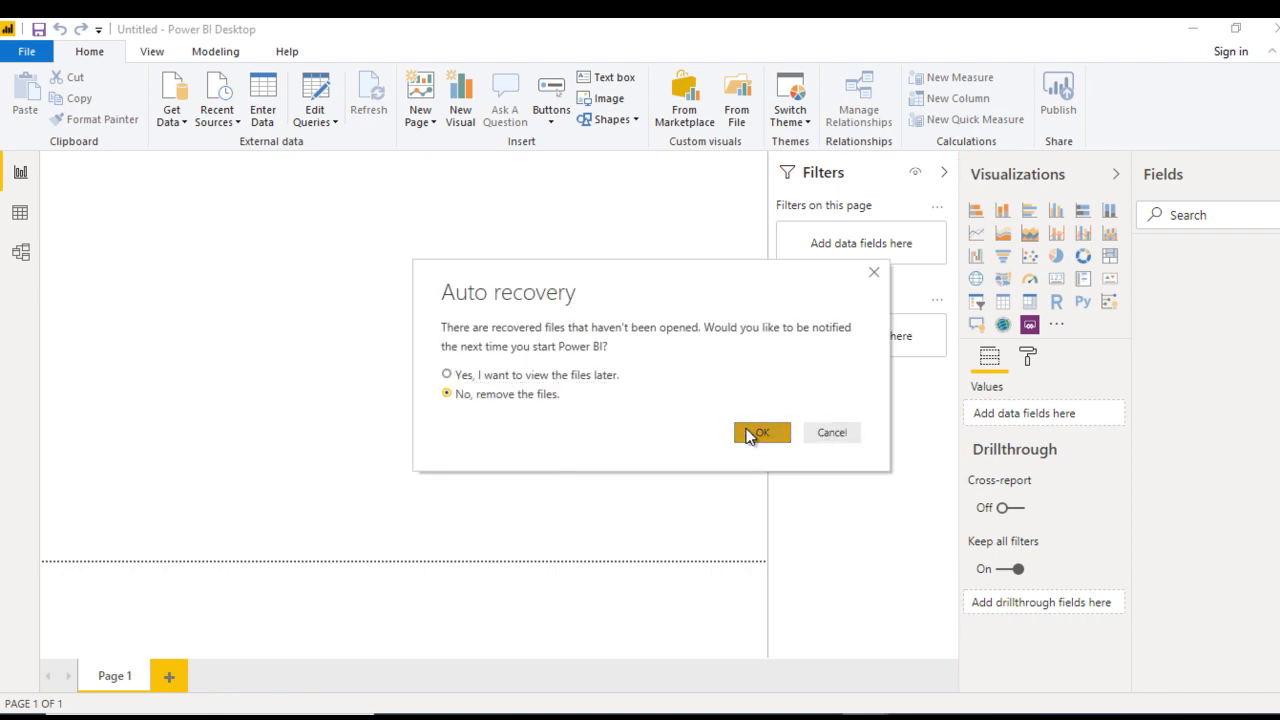
{"action": "left_click", "coordinate": [761, 432]}
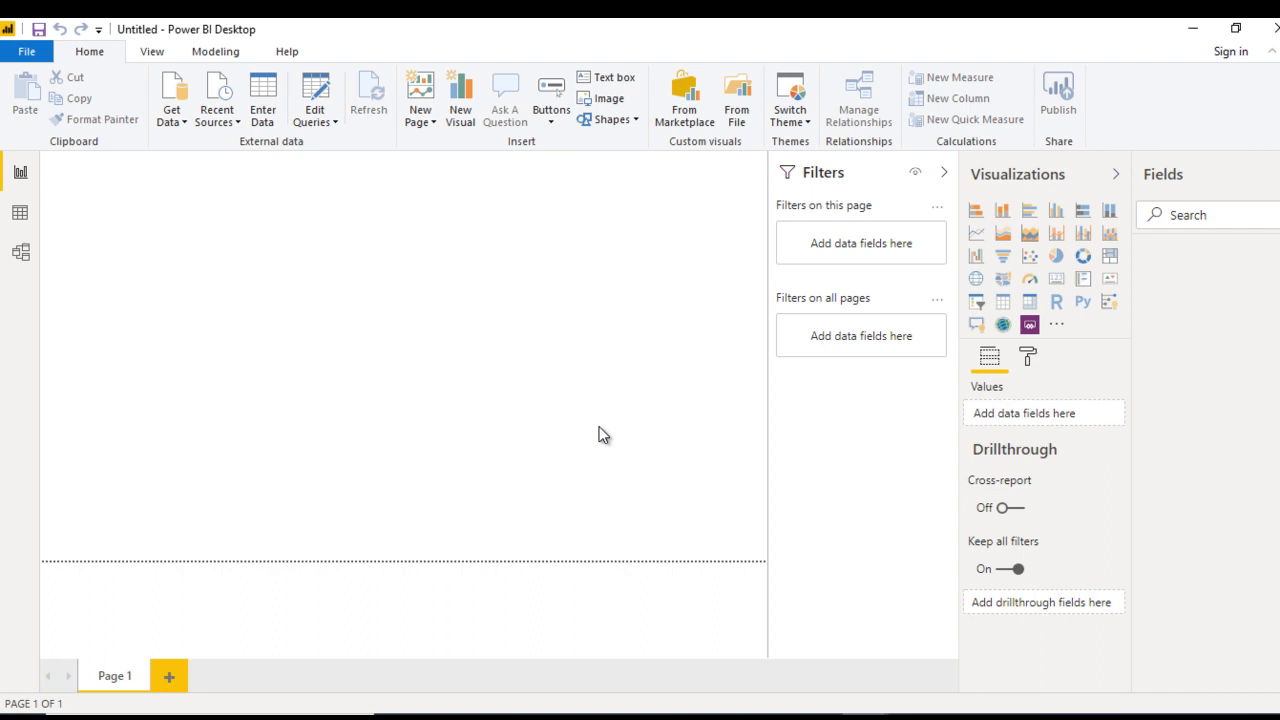
{"action": "mouse_move", "coordinate": [358, 336]}
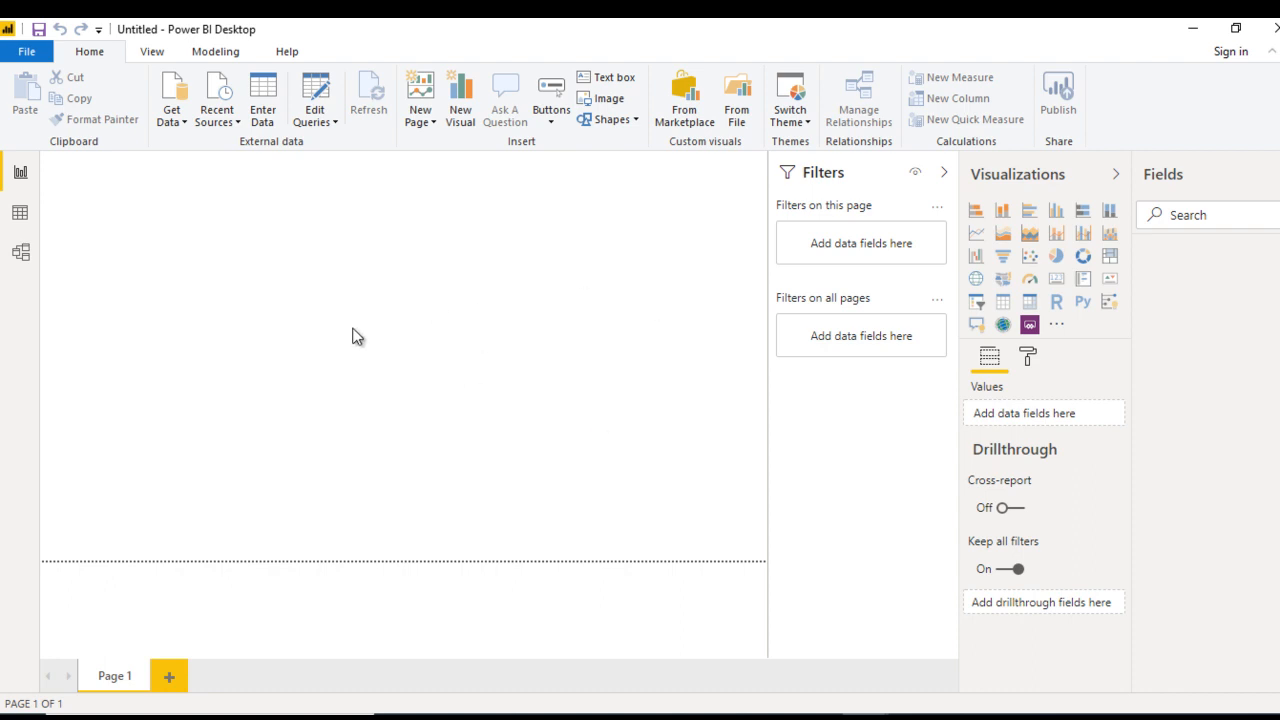
{"action": "mouse_move", "coordinate": [137, 133]}
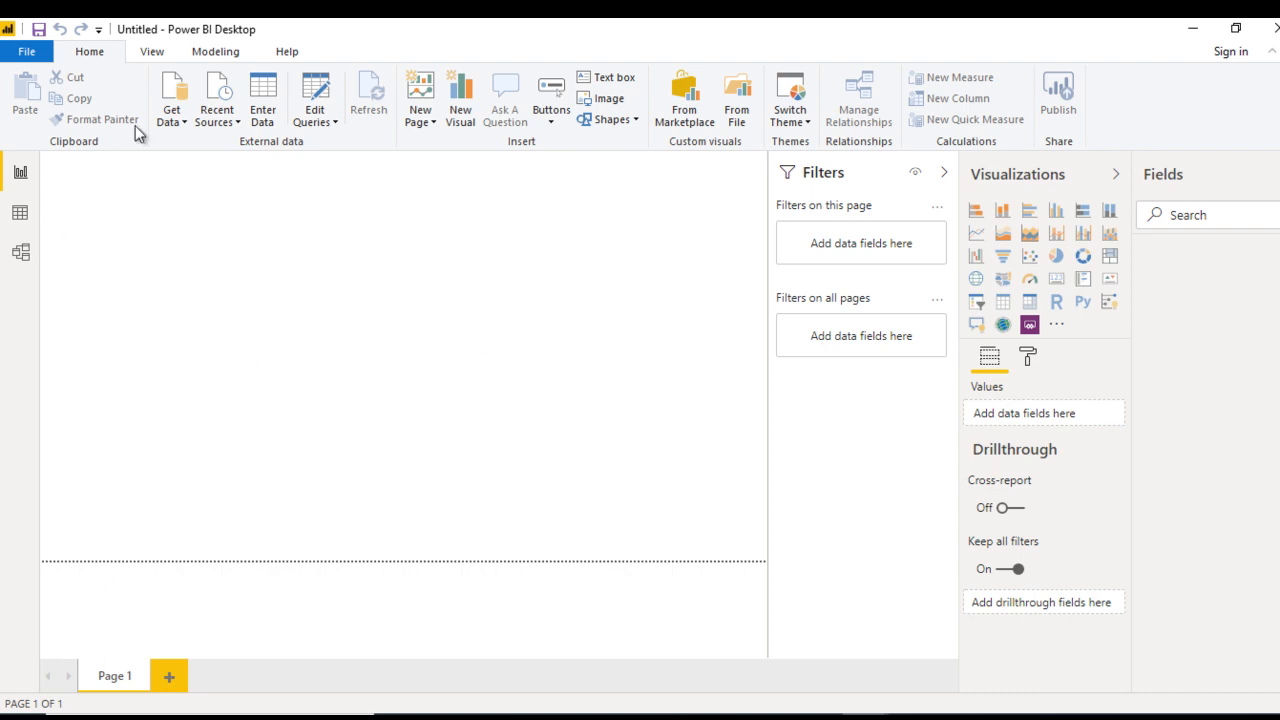
{"action": "mouse_move", "coordinate": [258, 296]}
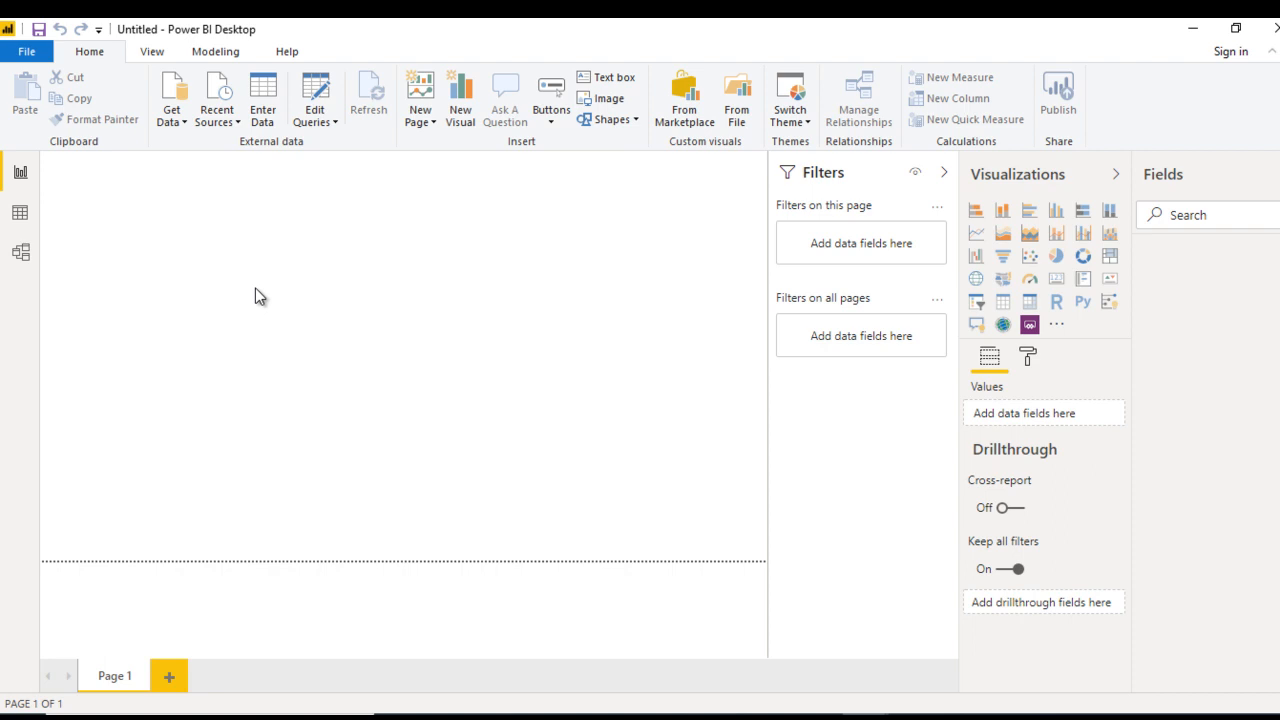
{"action": "mouse_move", "coordinate": [978, 211]}
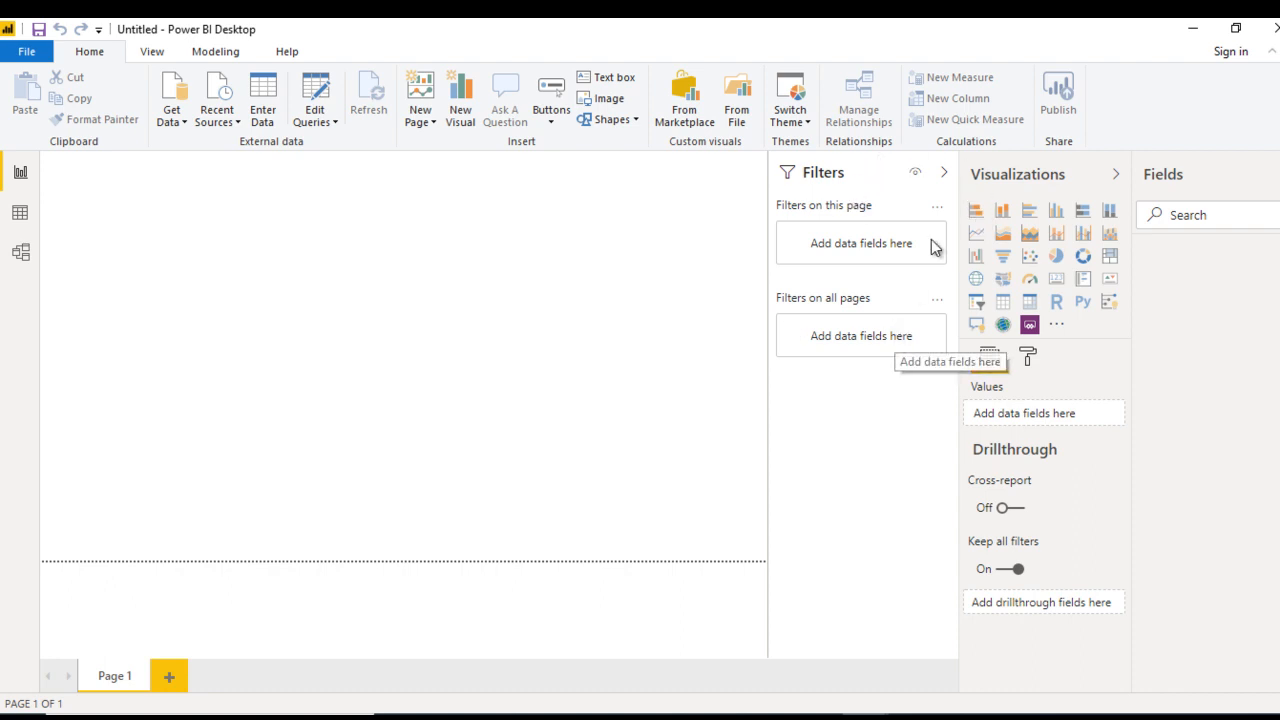
{"action": "mouse_move", "coordinate": [988, 197]}
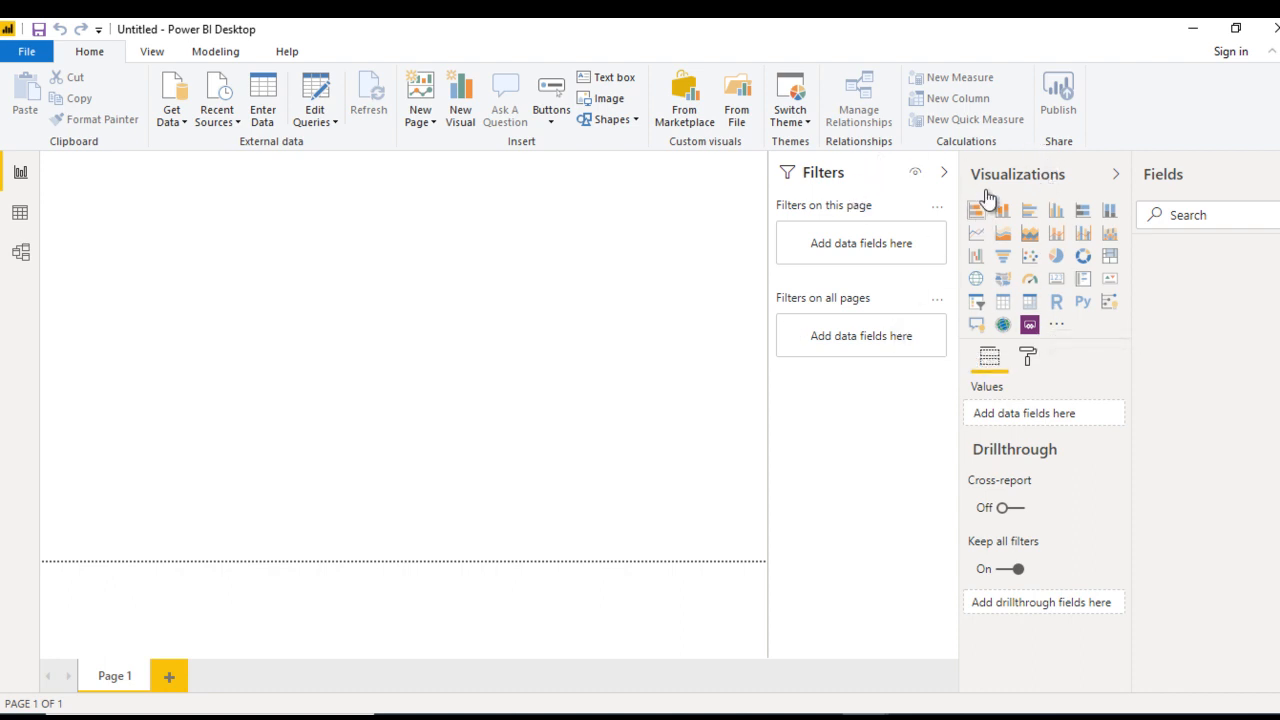
{"action": "mouse_move", "coordinate": [1212, 241]}
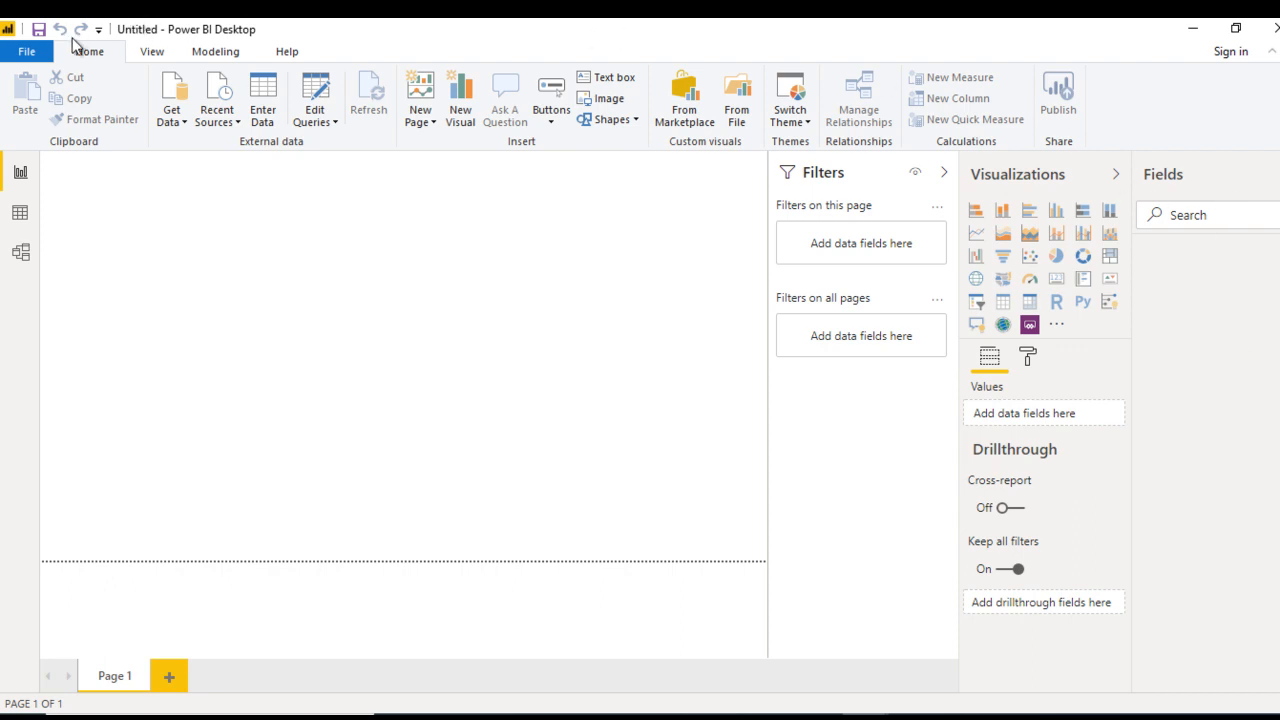
{"action": "mouse_move", "coordinate": [97, 63]}
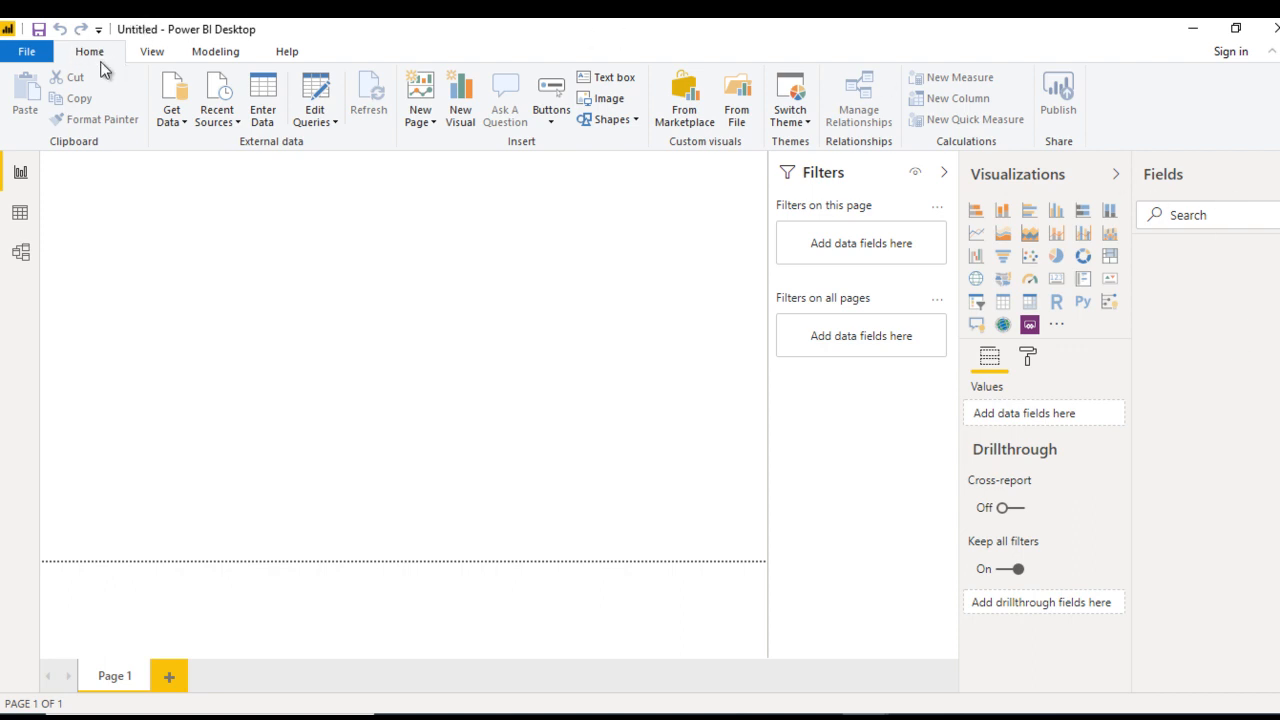
{"action": "left_click", "coordinate": [154, 51]}
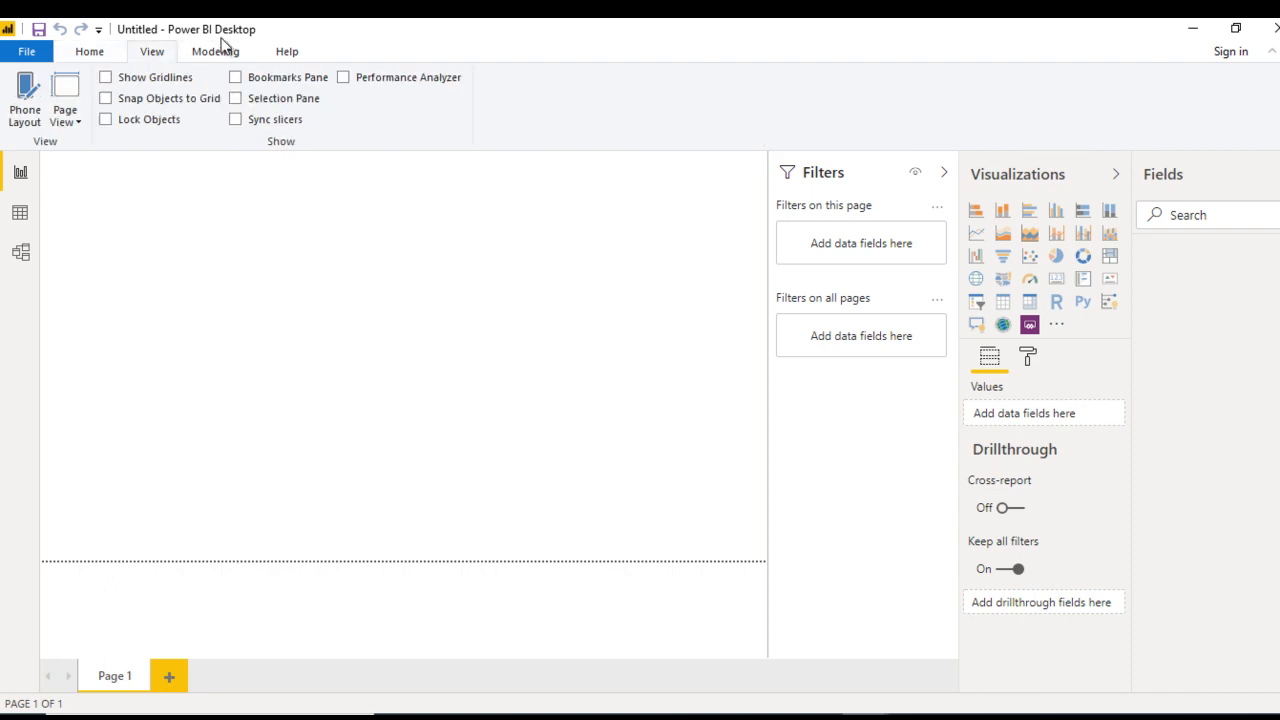
{"action": "left_click", "coordinate": [210, 51]}
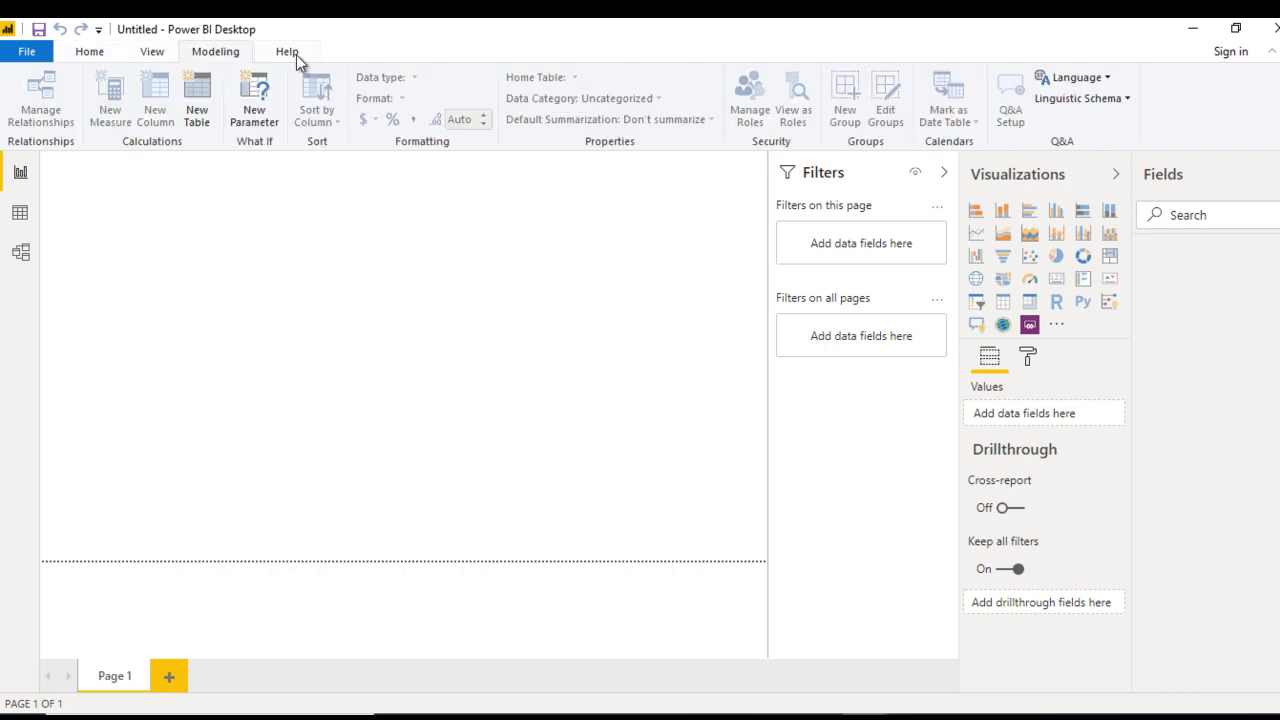
{"action": "left_click", "coordinate": [288, 51]}
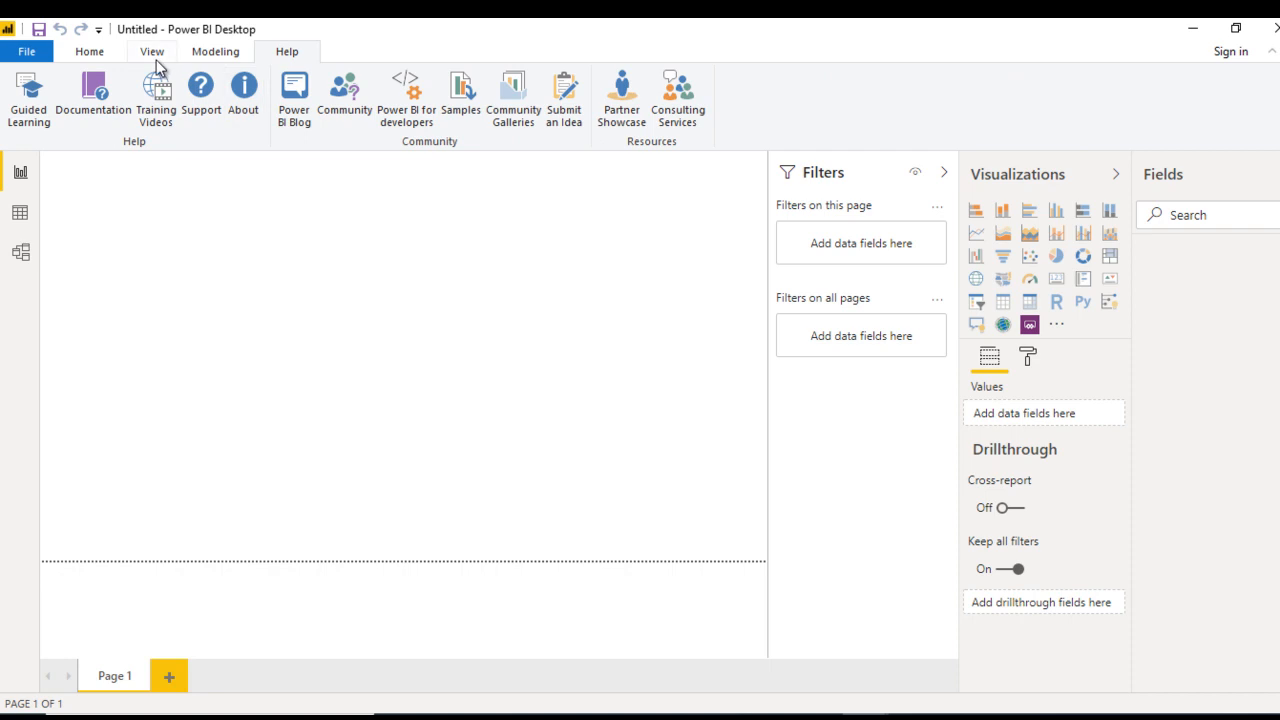
{"action": "left_click", "coordinate": [88, 51]}
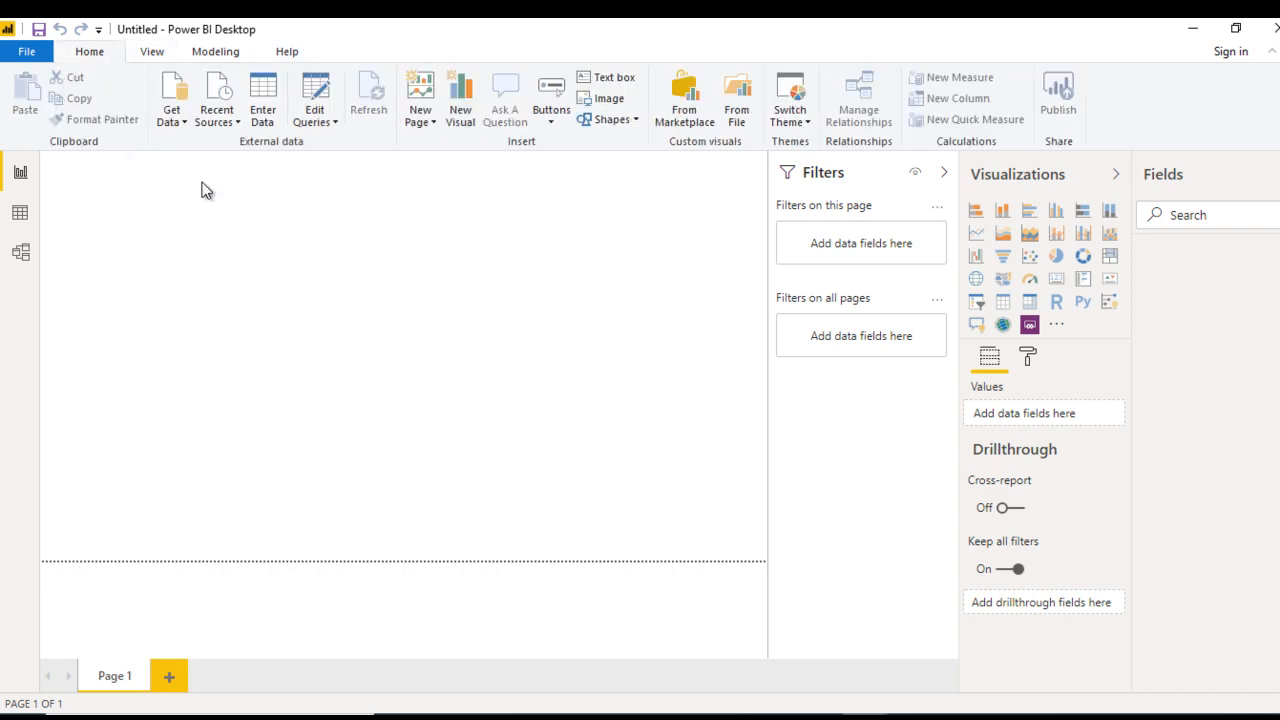
{"action": "left_click", "coordinate": [315, 100]}
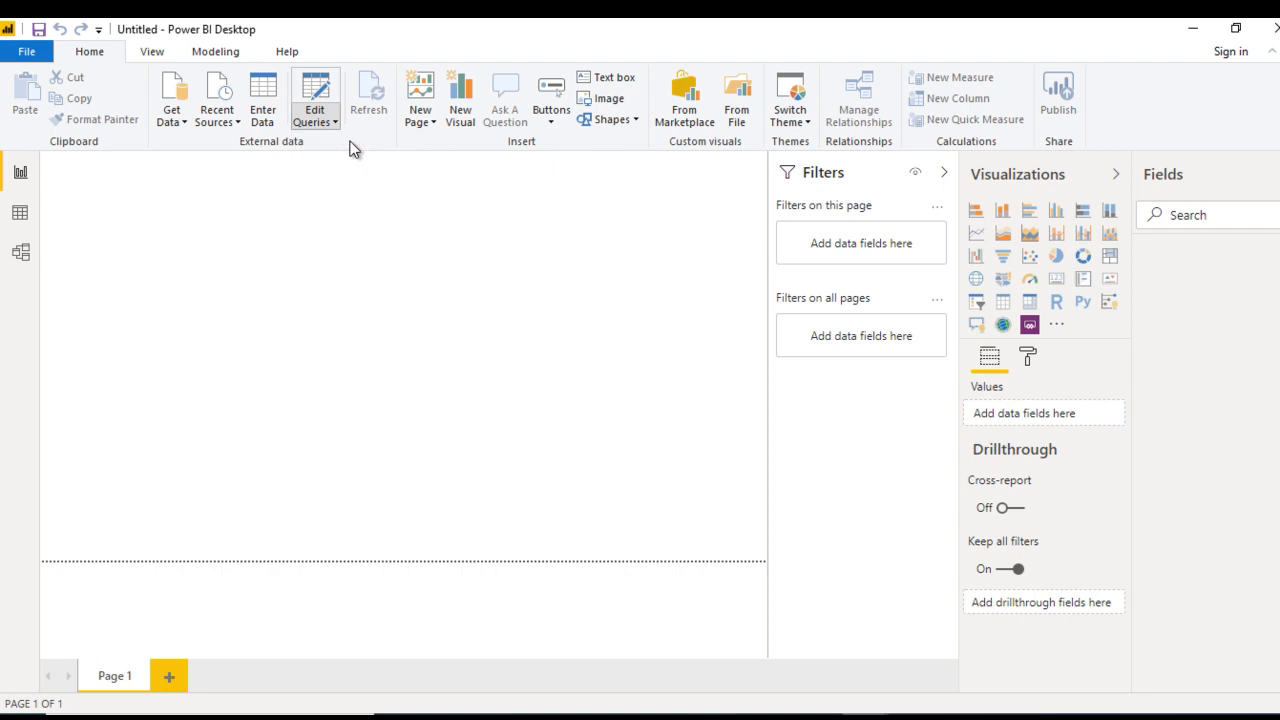
Step: Open Power Query Editor maximized, view Transform, Add Column and Help tabs, then close it
{"action": "left_click", "coordinate": [314, 97]}
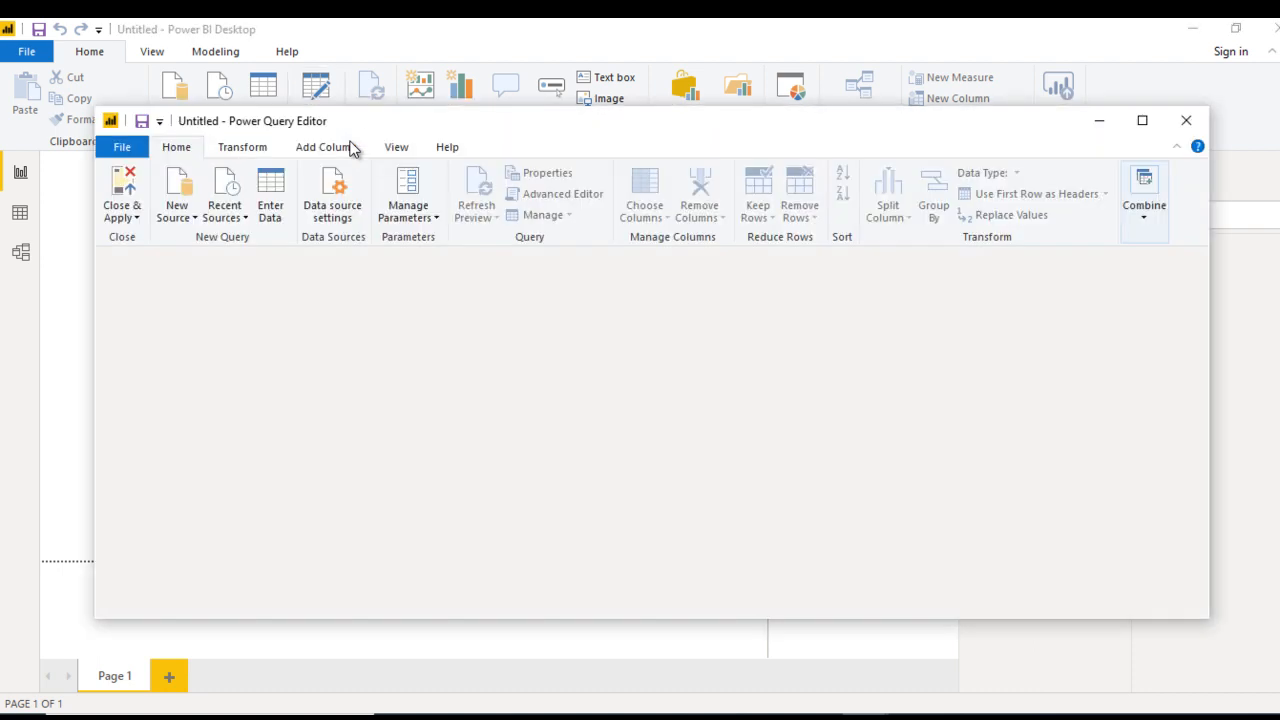
{"action": "mouse_move", "coordinate": [617, 168]}
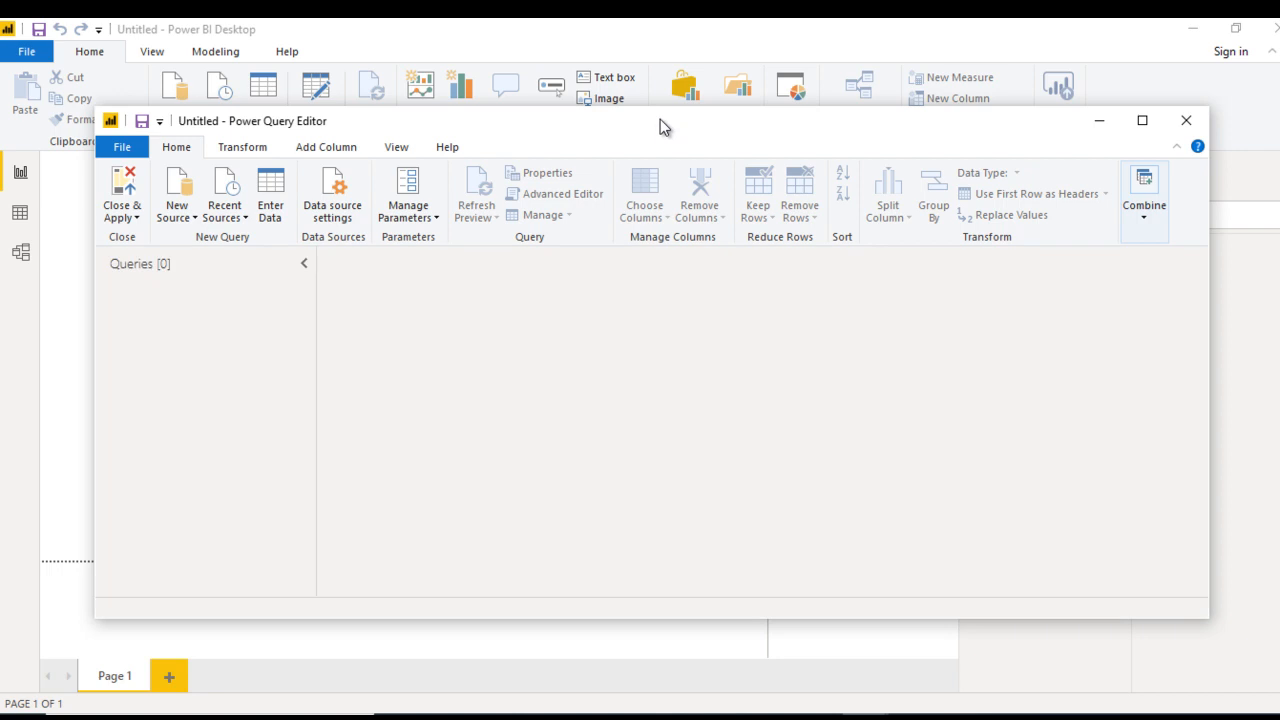
{"action": "left_click", "coordinate": [1137, 120]}
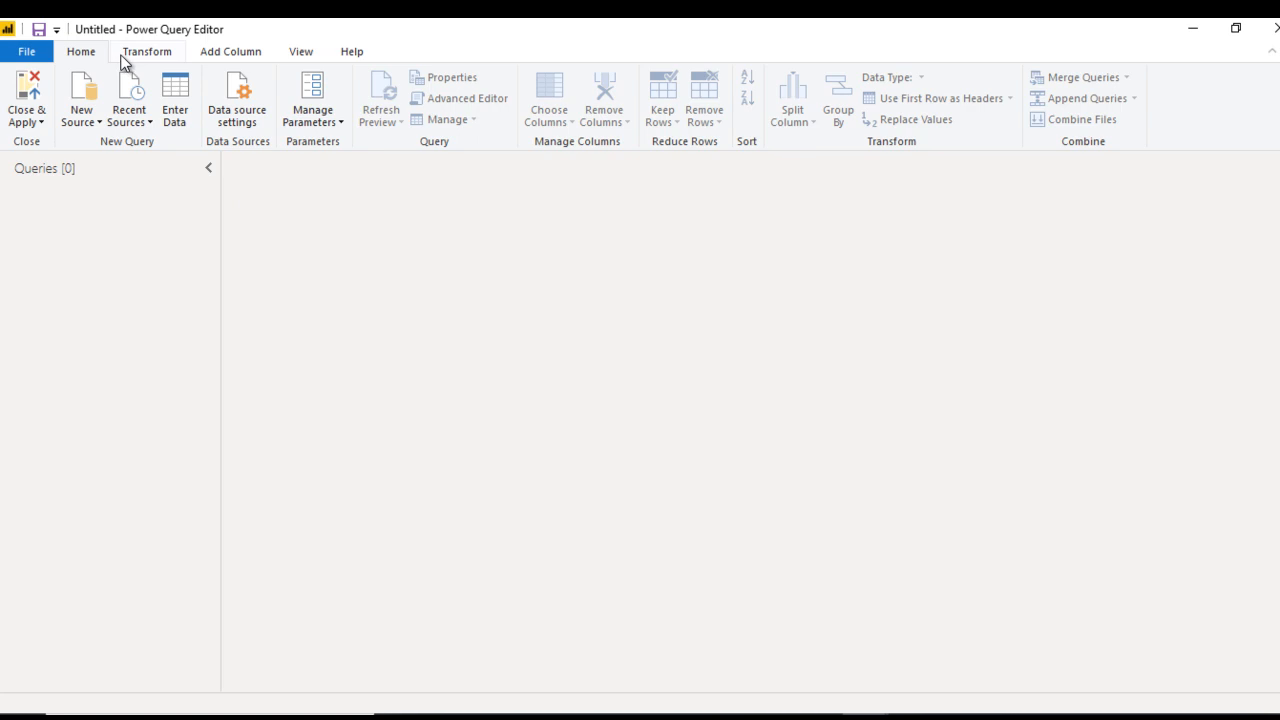
{"action": "left_click", "coordinate": [146, 51]}
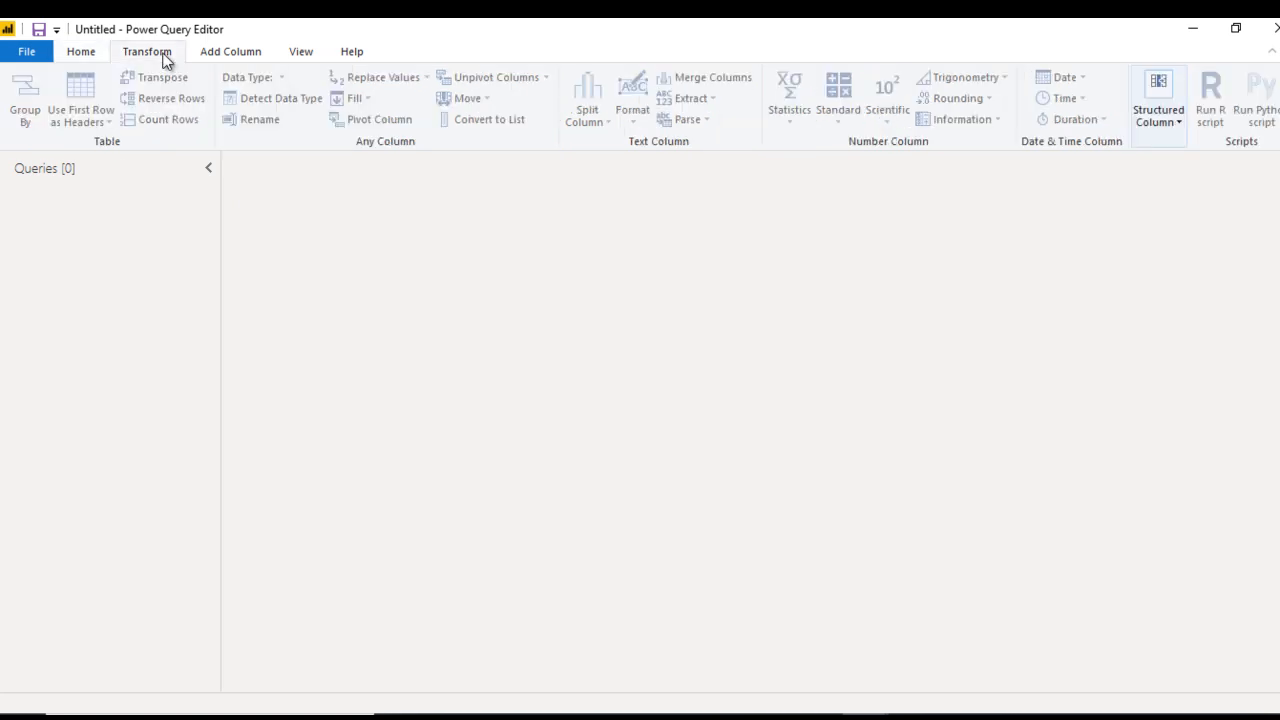
{"action": "left_click", "coordinate": [228, 51]}
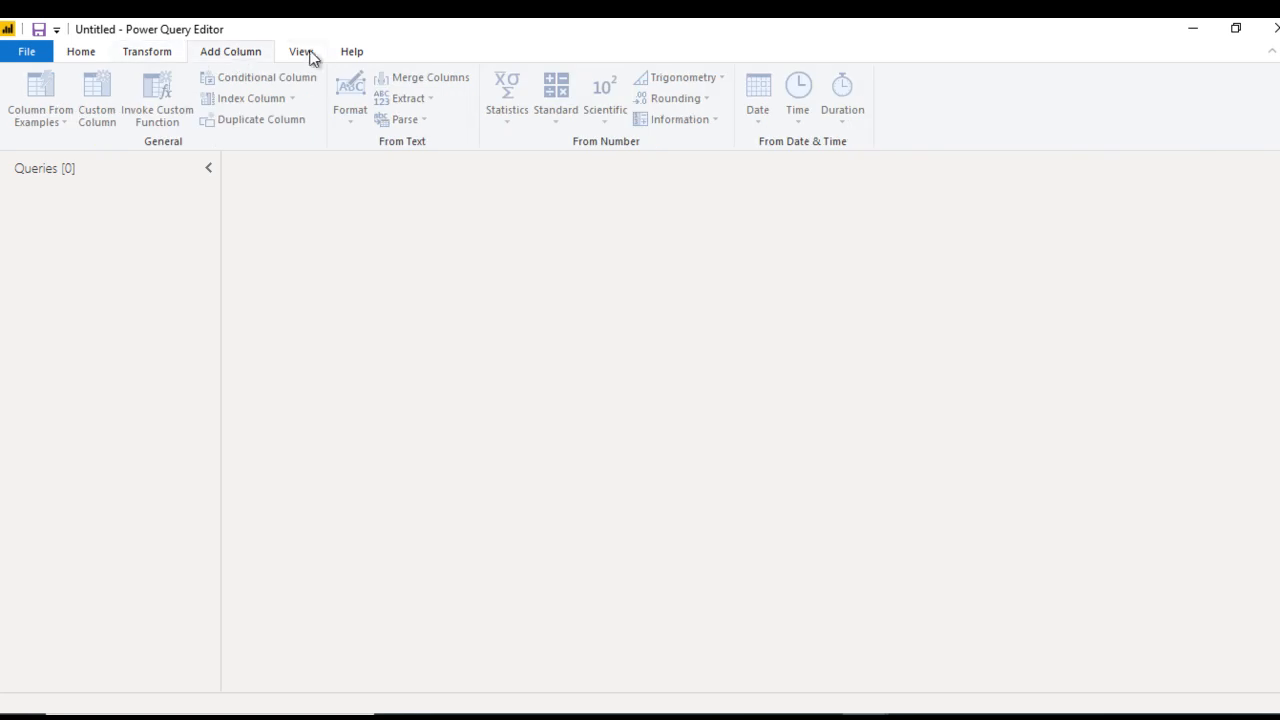
{"action": "left_click", "coordinate": [350, 51]}
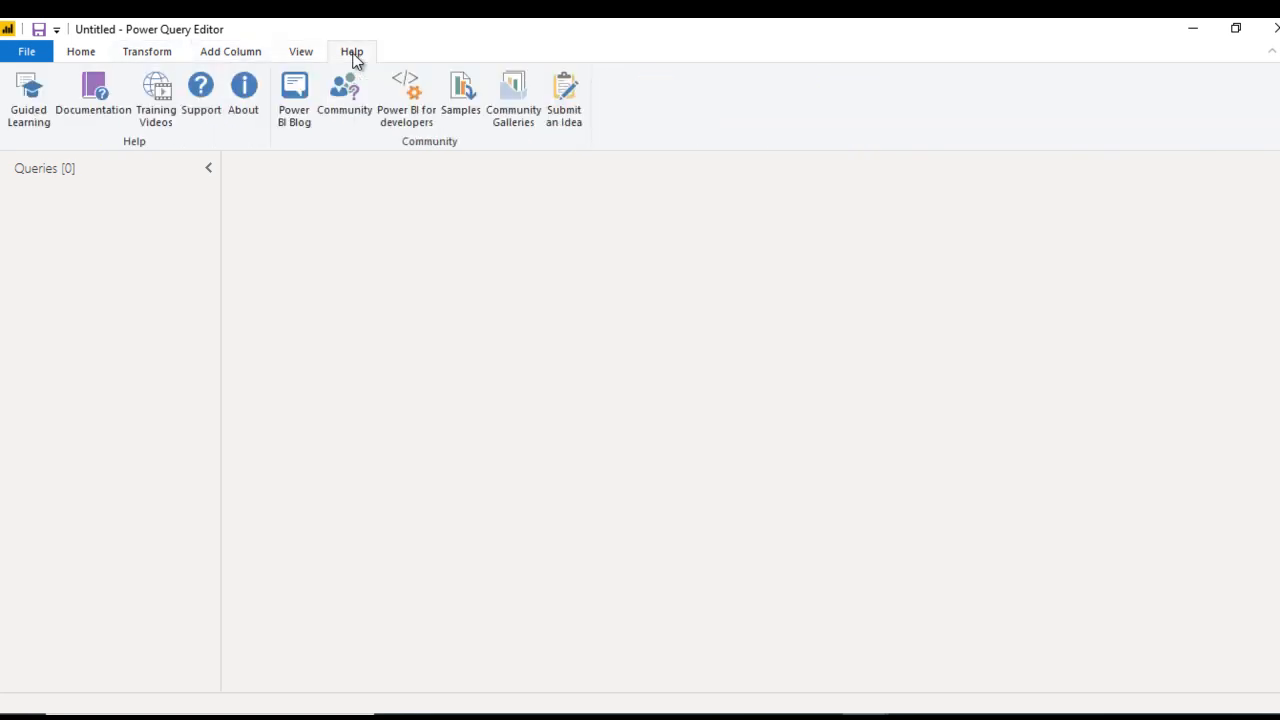
{"action": "left_click", "coordinate": [82, 51]}
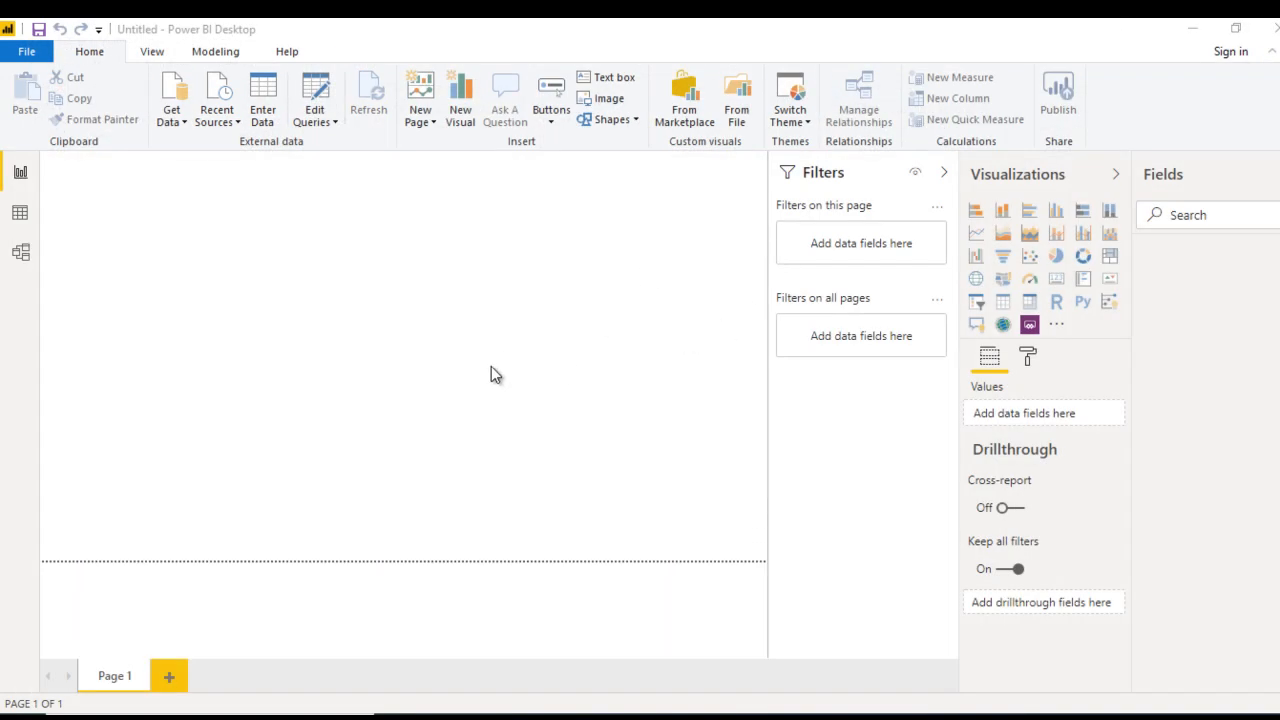
{"action": "mouse_move", "coordinate": [240, 188]}
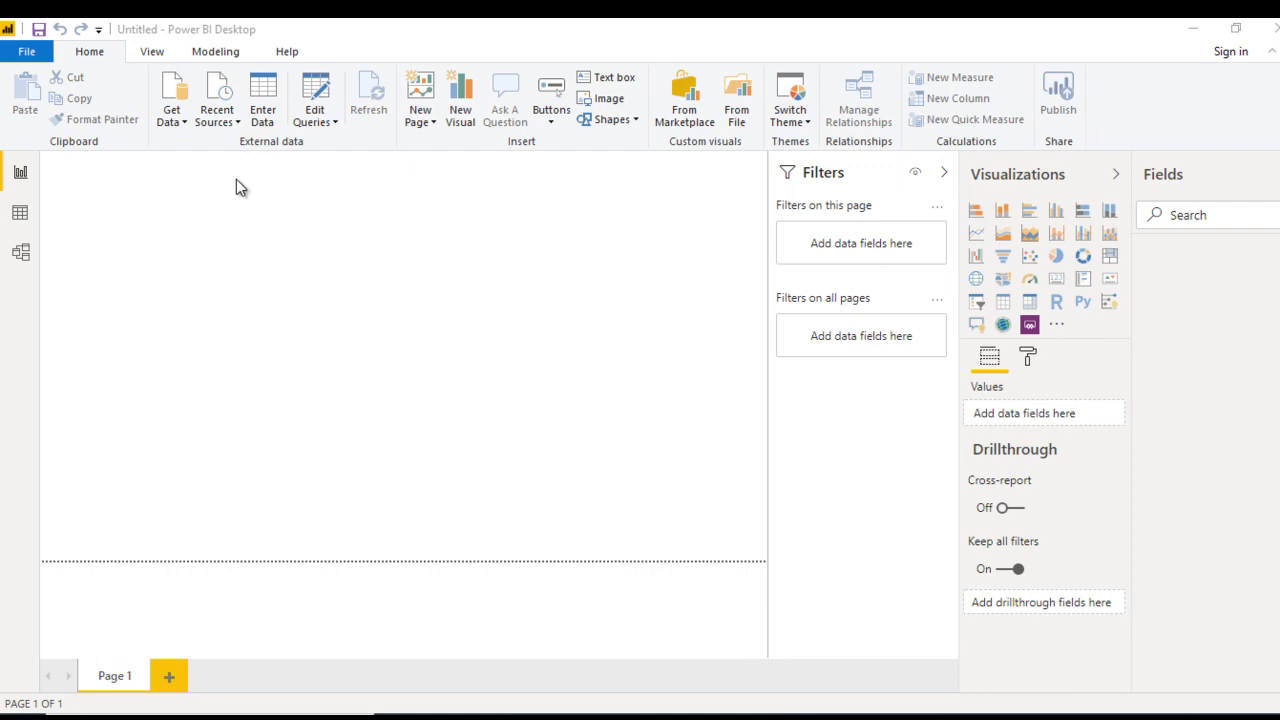
{"action": "mouse_move", "coordinate": [318, 95]}
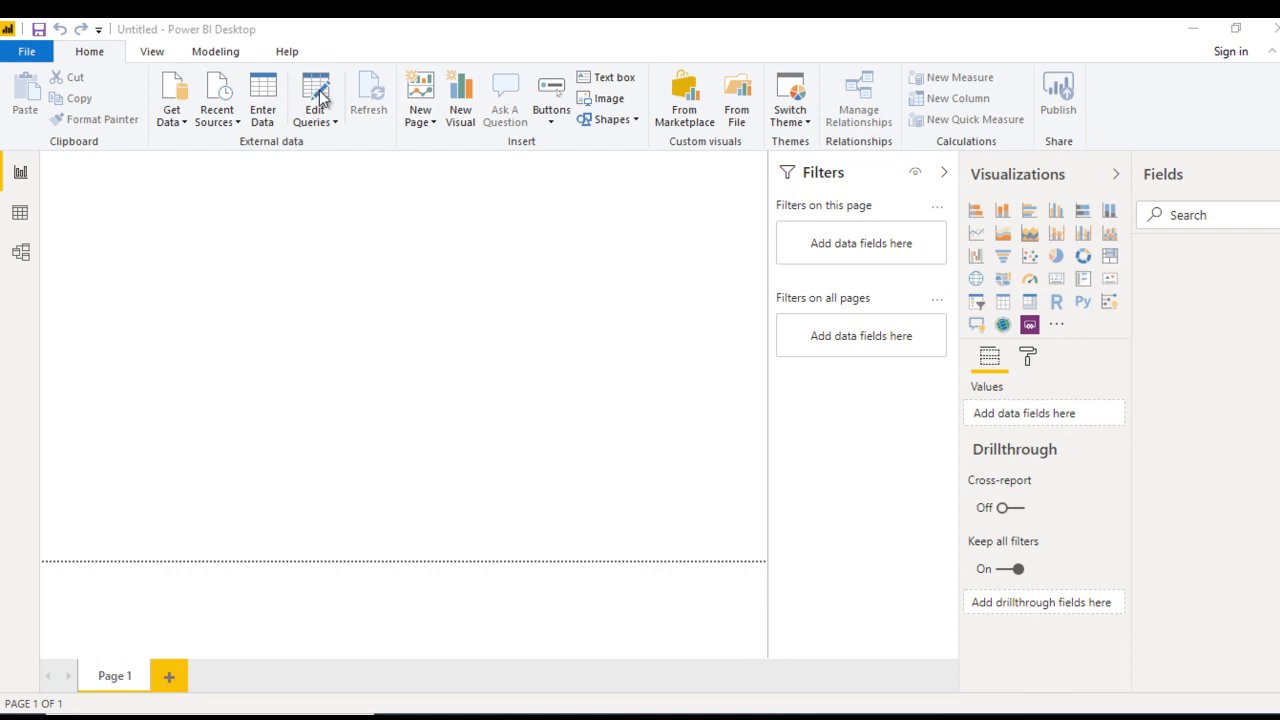
{"action": "mouse_move", "coordinate": [422, 300]}
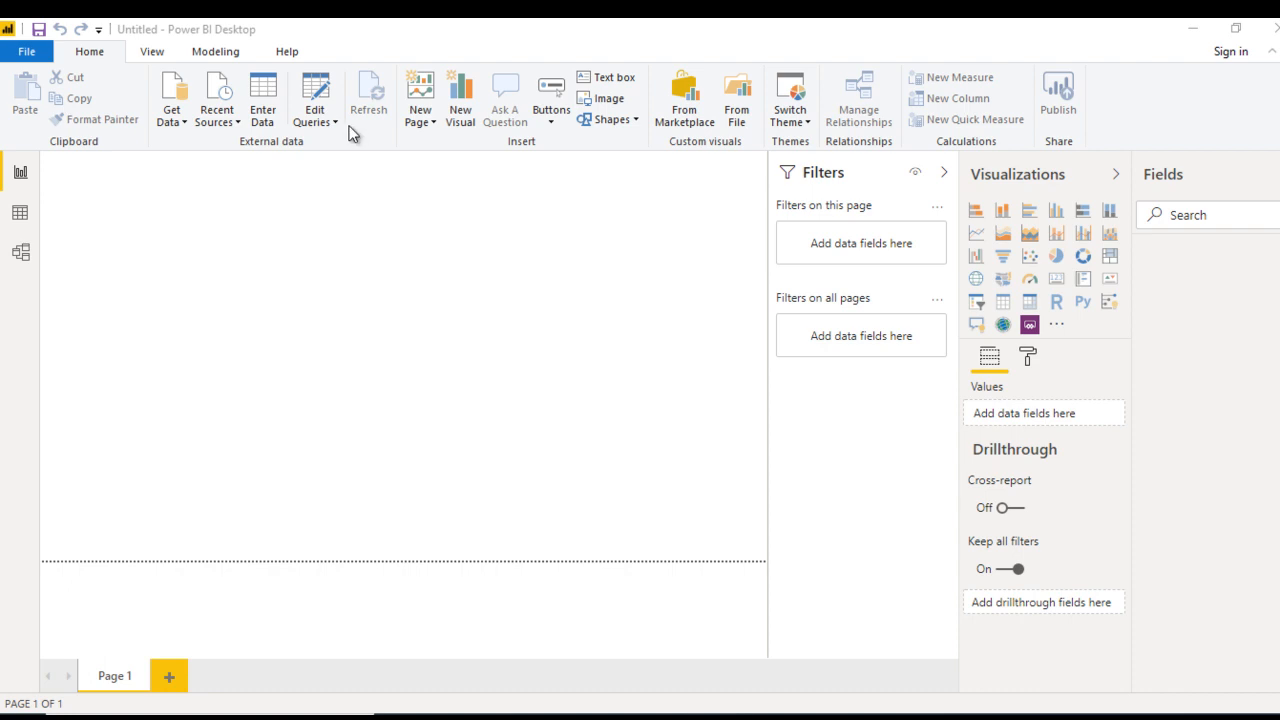
{"action": "mouse_move", "coordinate": [274, 260]}
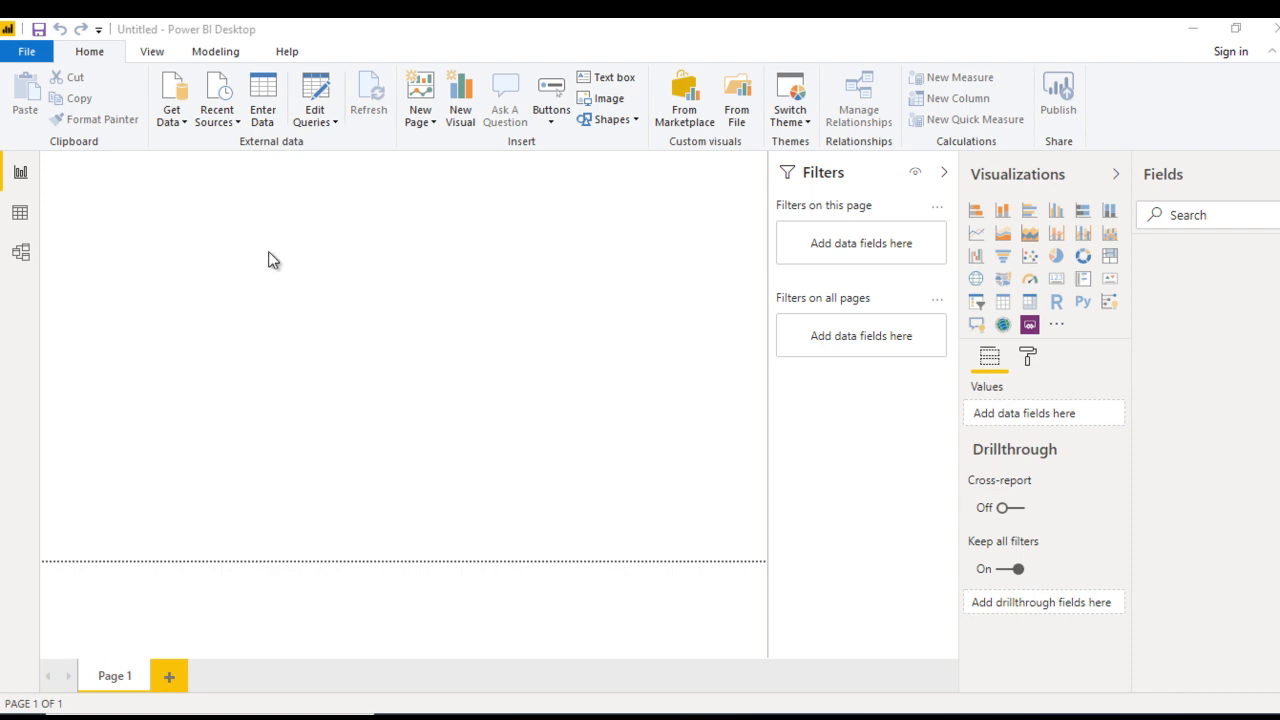